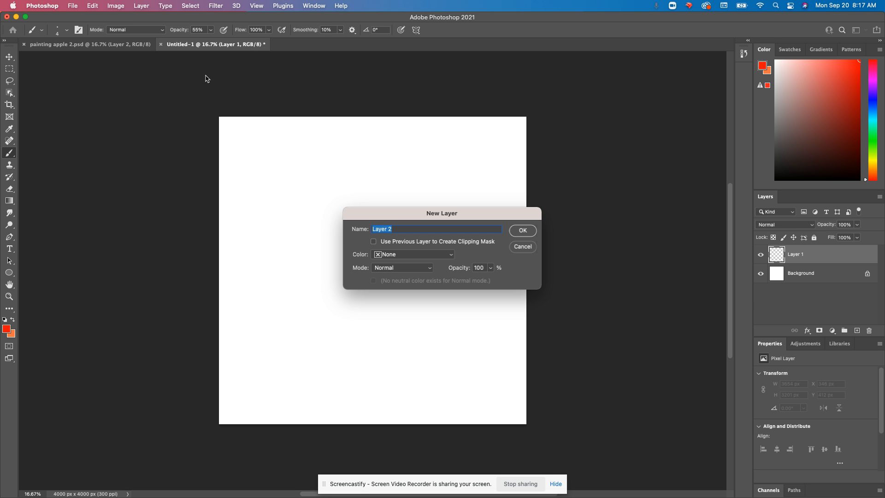
Step: Confirm the new empty layer and set the Hard Round black brush to 7 px
left_click(520, 230)
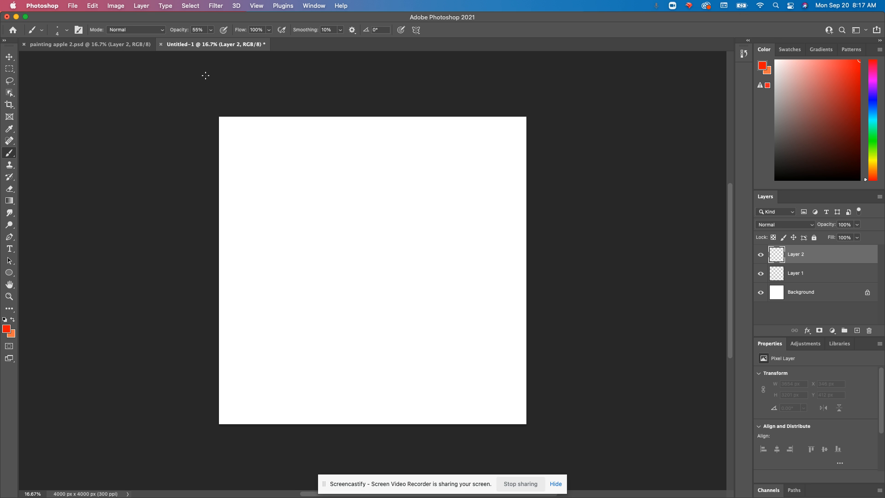
mouse_move(10, 154)
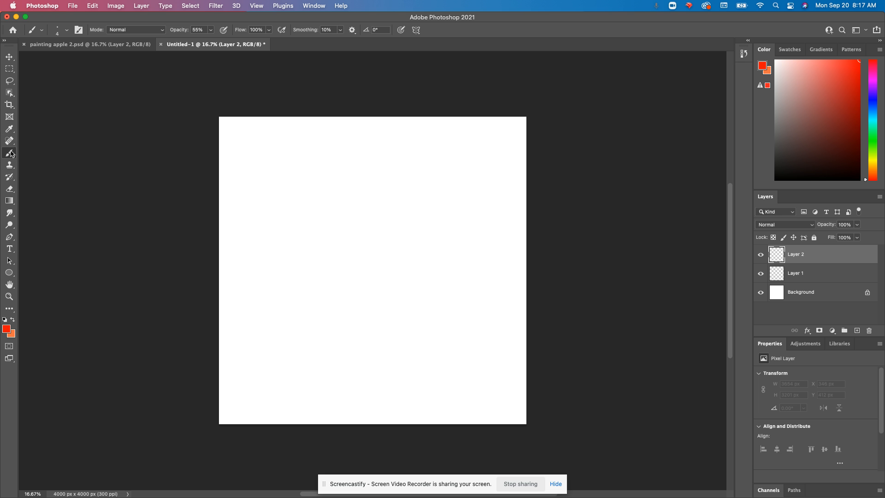
left_click(58, 30)
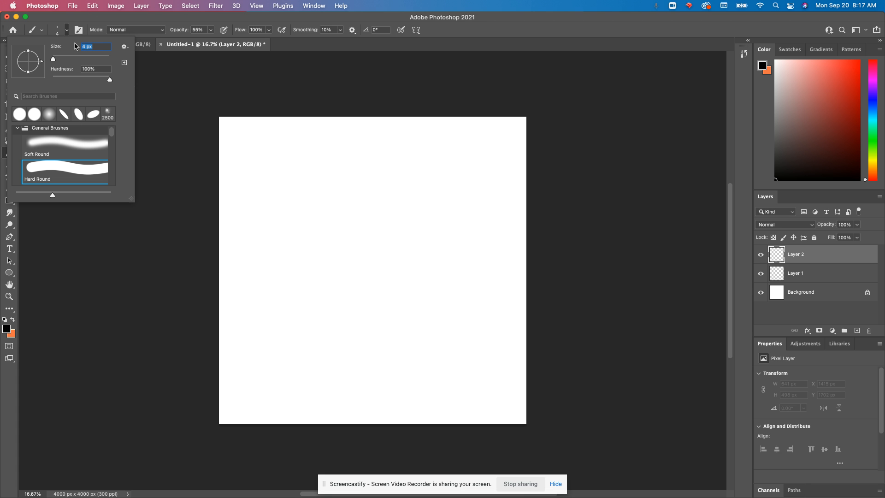
left_click_drag(53, 59, 57, 59)
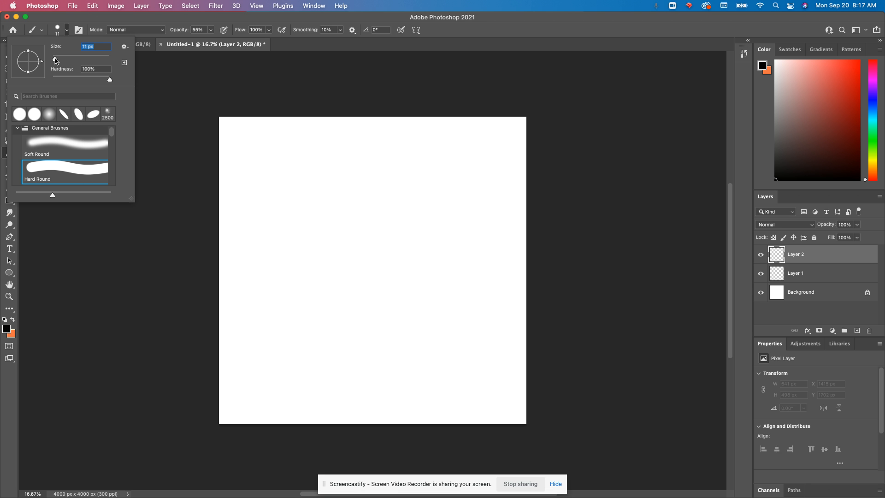
left_click_drag(77, 59, 53, 59)
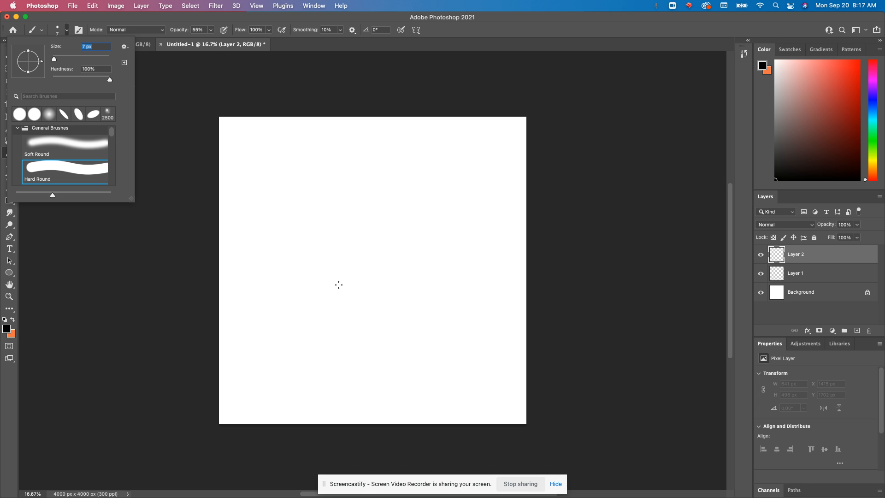
mouse_move(412, 259)
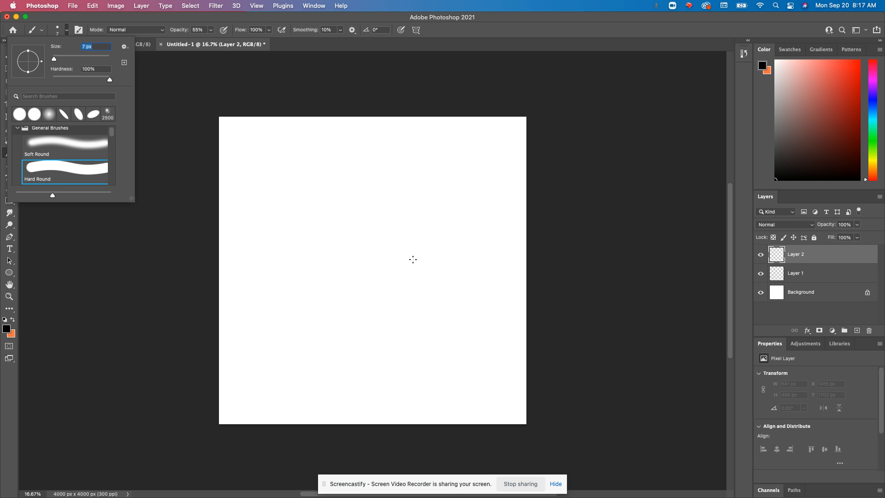
mouse_move(301, 282)
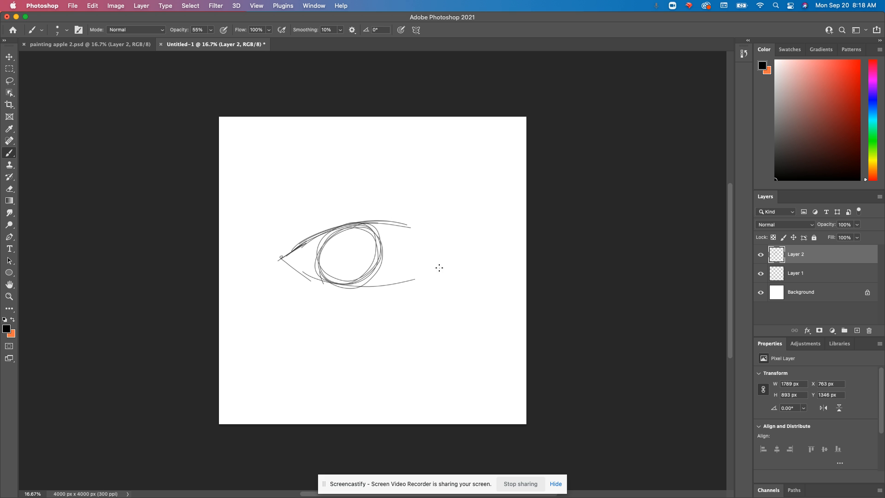
Step: Sketch the eye's outer corner, crease above, lid lines and refined upper lid on Layer 2
left_click_drag(404, 225, 443, 264)
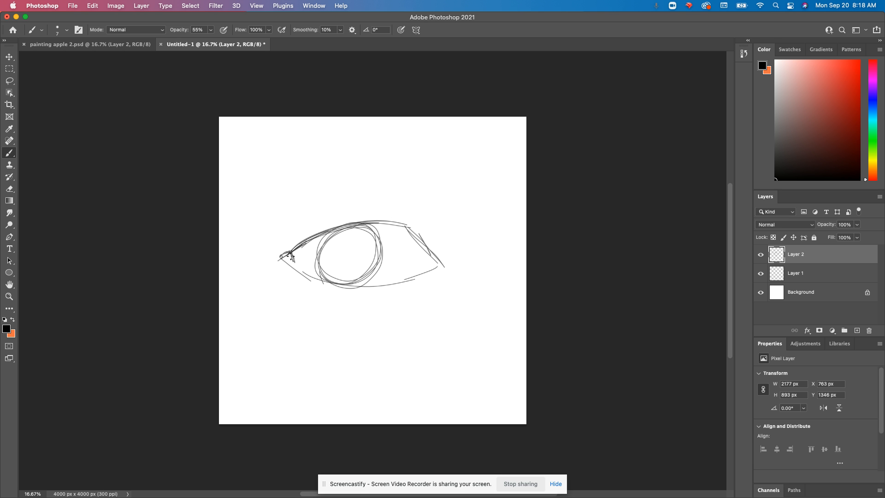
left_click_drag(284, 260, 373, 282)
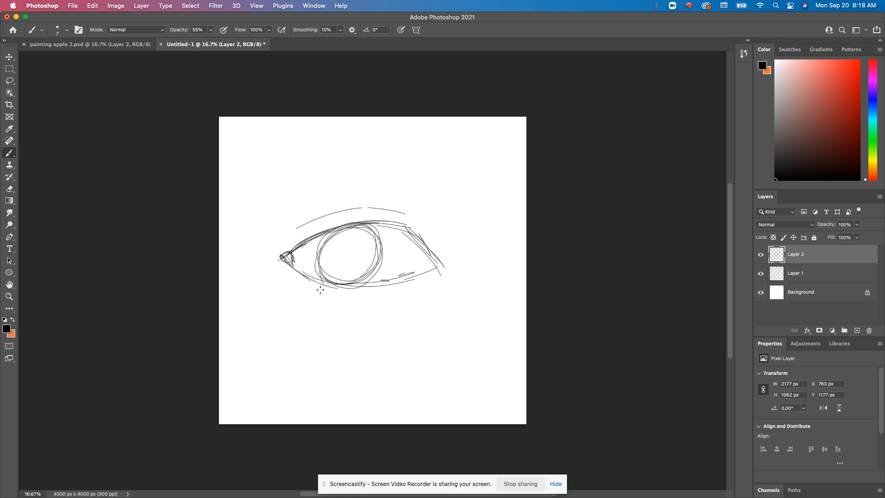
left_click_drag(387, 295, 418, 293)
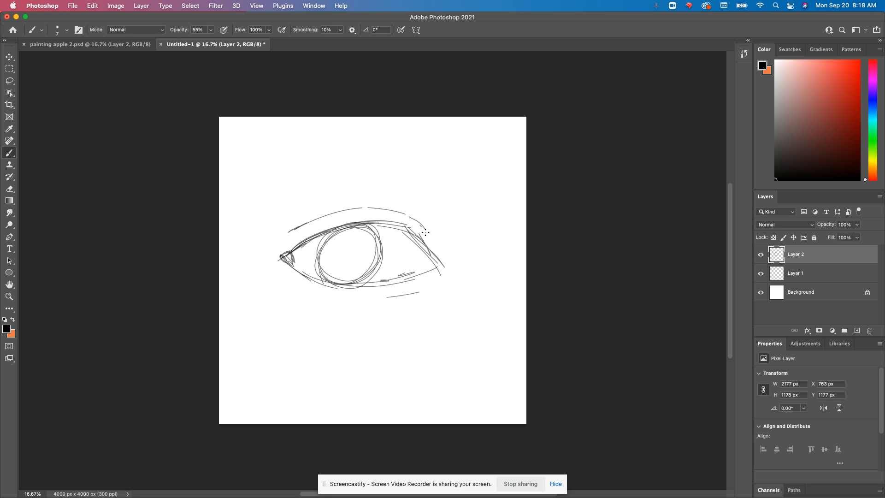
left_click_drag(426, 232, 282, 261)
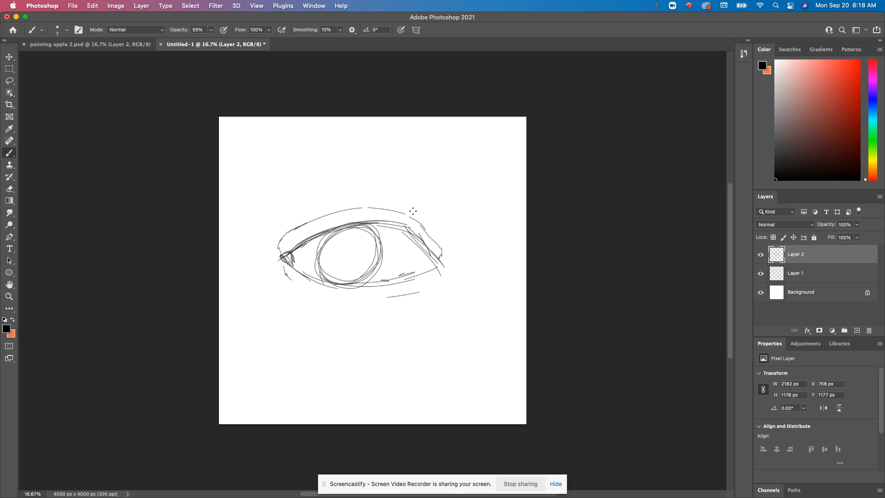
mouse_move(687, 240)
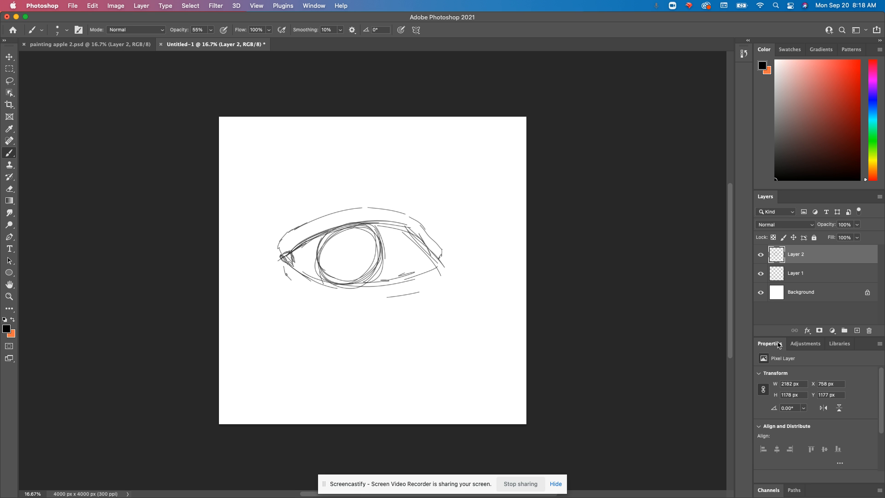
Step: Add Layer 3 for inking and fade the sketch Layer 2 to 60% opacity
left_click(856, 329)
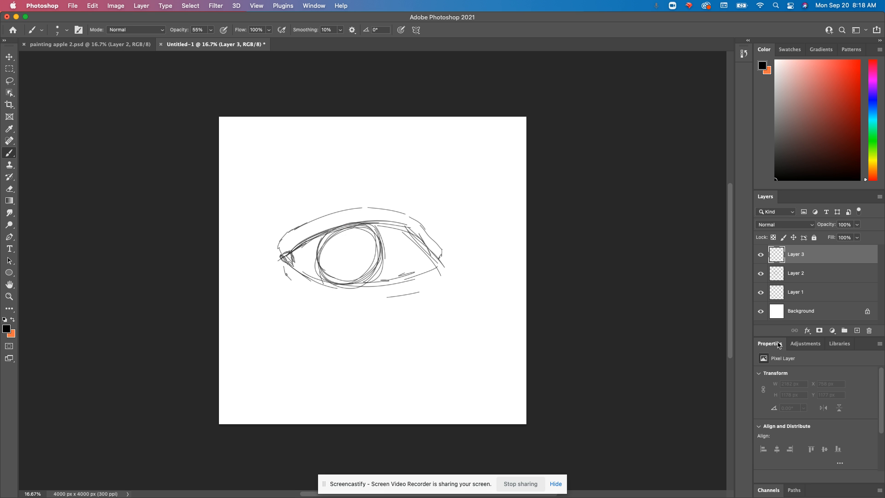
left_click(795, 272)
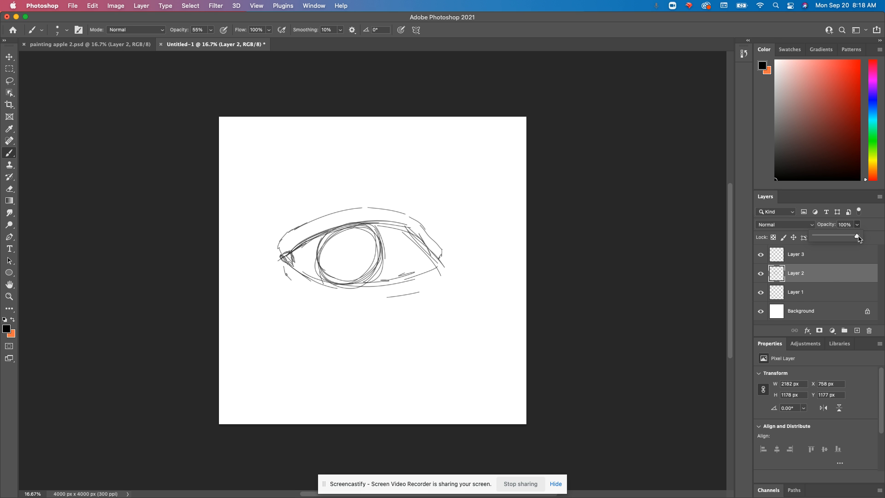
left_click_drag(858, 237, 838, 237)
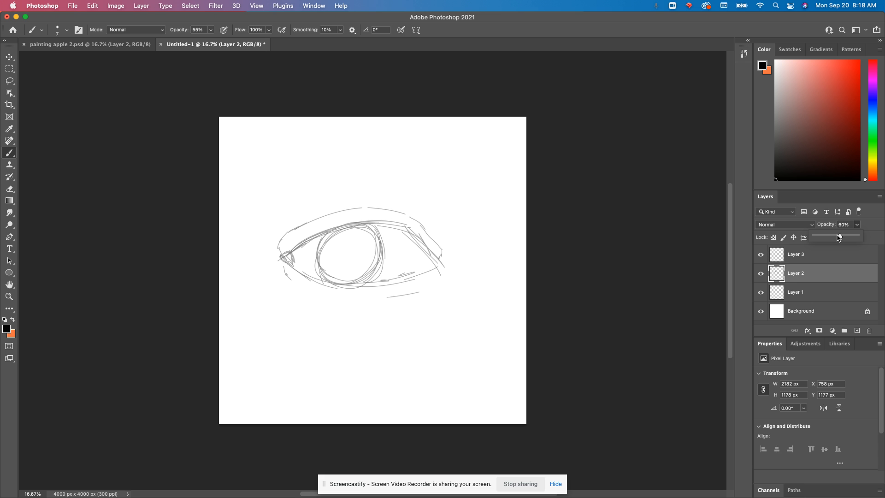
left_click_drag(838, 236, 834, 236)
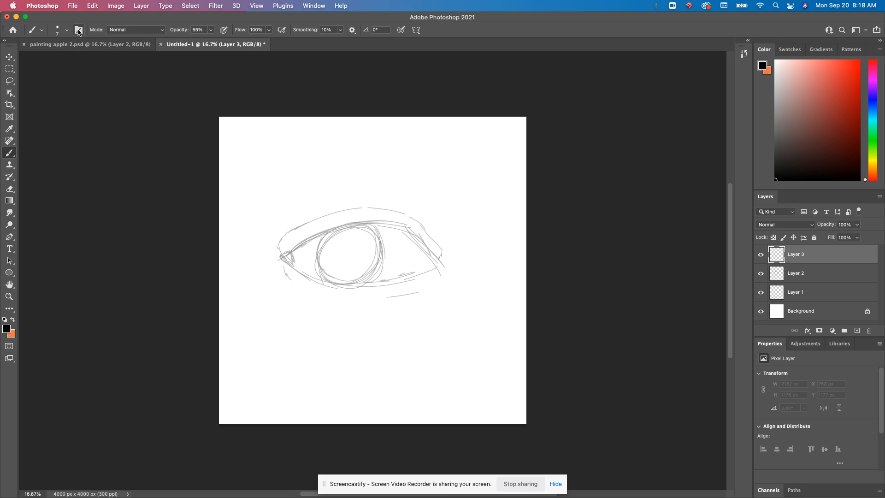
Step: Choose the KYLE Ultimate Inking Thick 'n Thin brush from Wet Media Brushes
left_click(67, 30)
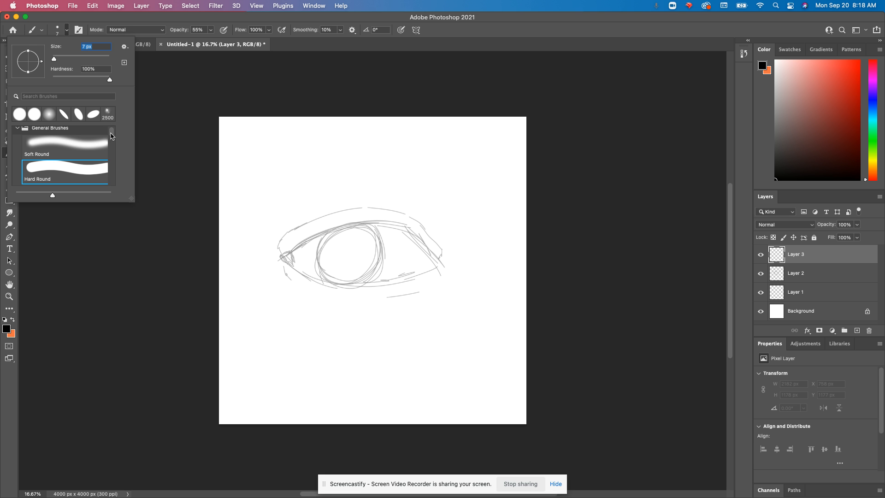
scroll("down", 3)
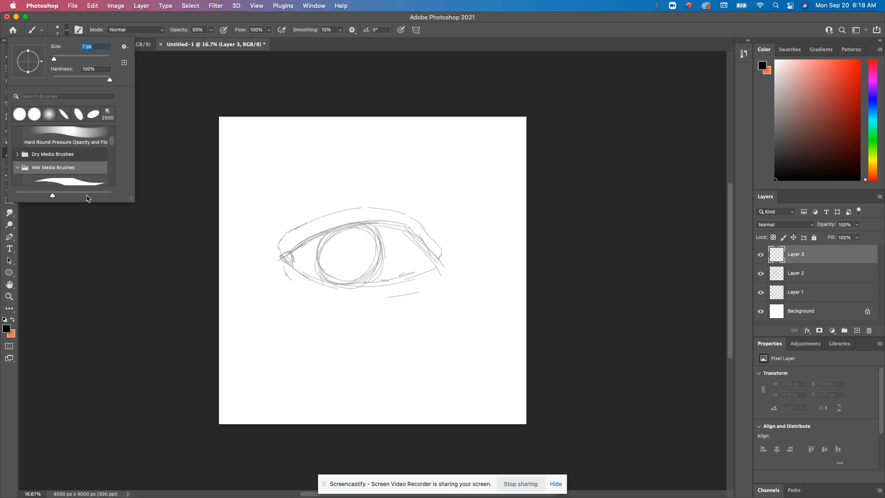
left_click(65, 172)
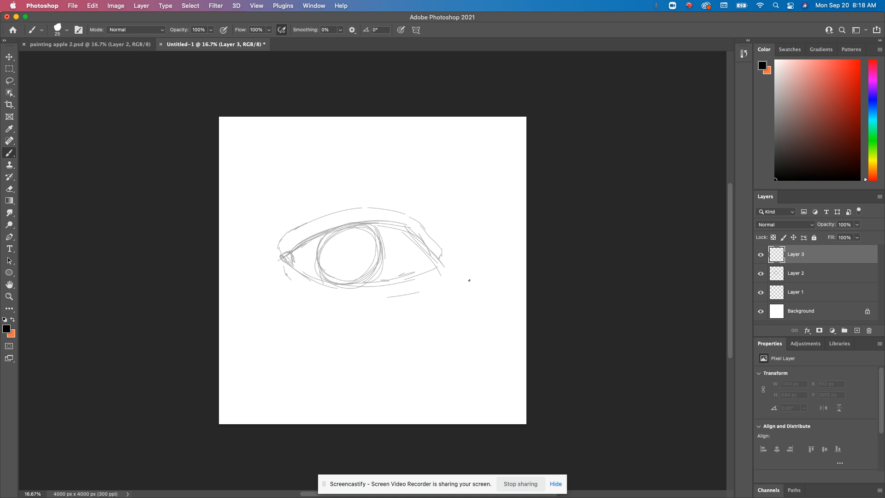
left_click(68, 29)
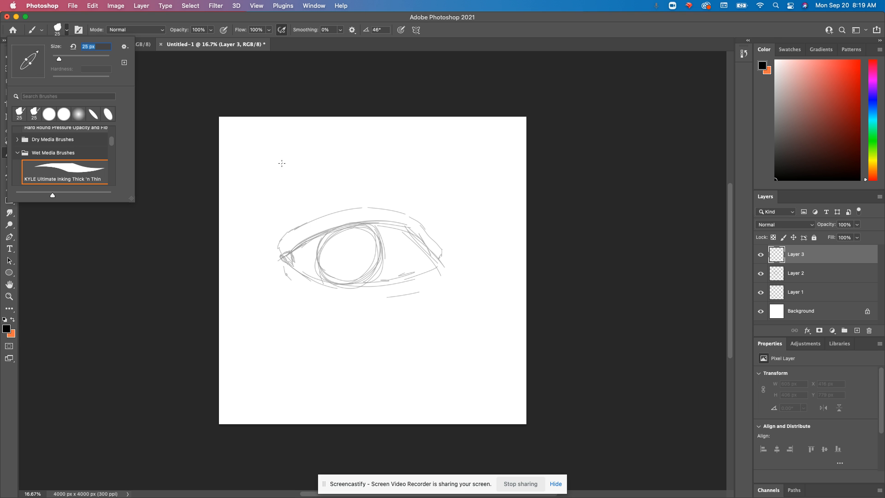
Step: Ink the inner corner and first lid lines, raising Smoothing to 51%
left_click_drag(257, 180, 333, 129)
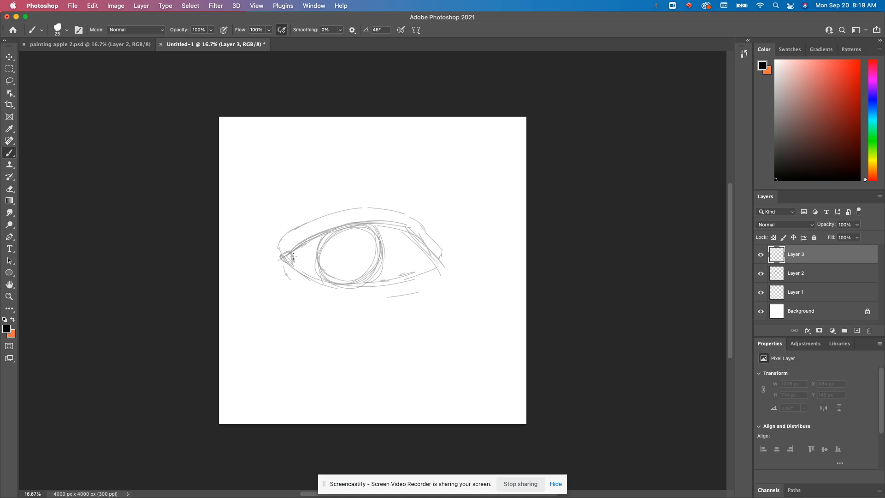
left_click_drag(282, 255, 291, 260)
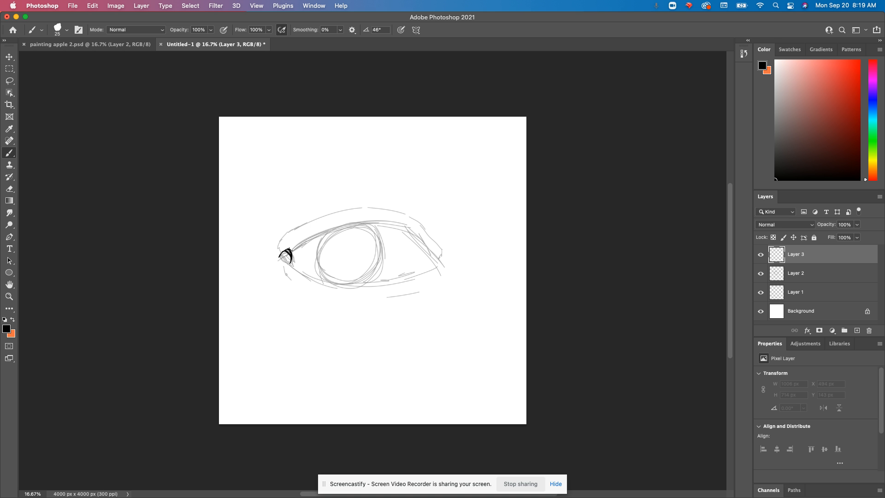
left_click_drag(285, 260, 317, 232)
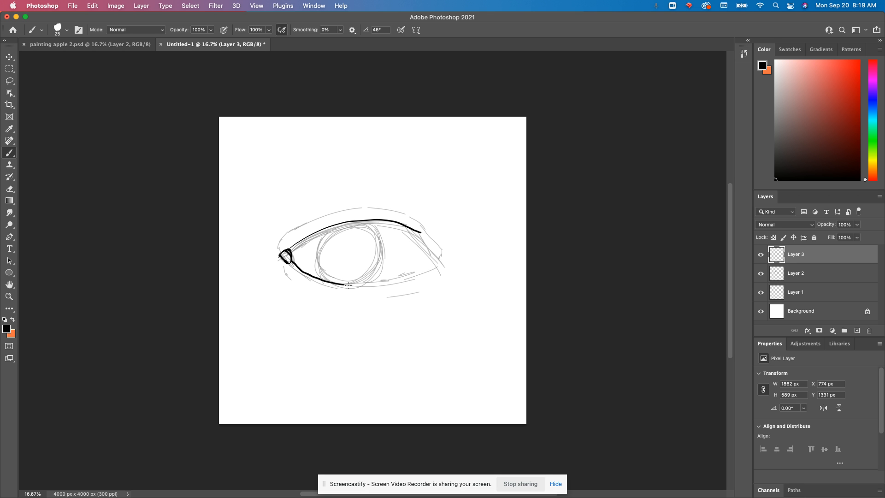
left_click_drag(347, 285, 441, 258)
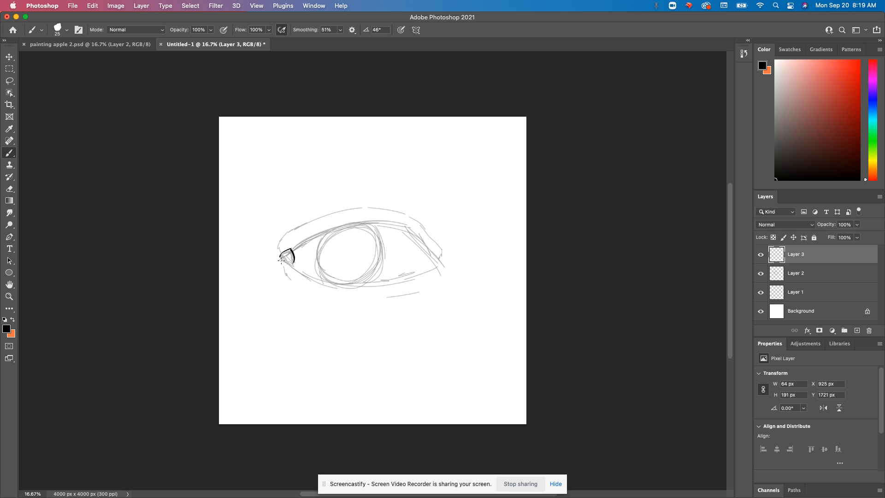
Step: Ink the full upper and lower lid outline, the crease above and the iris circle
left_click_drag(287, 260, 348, 223)
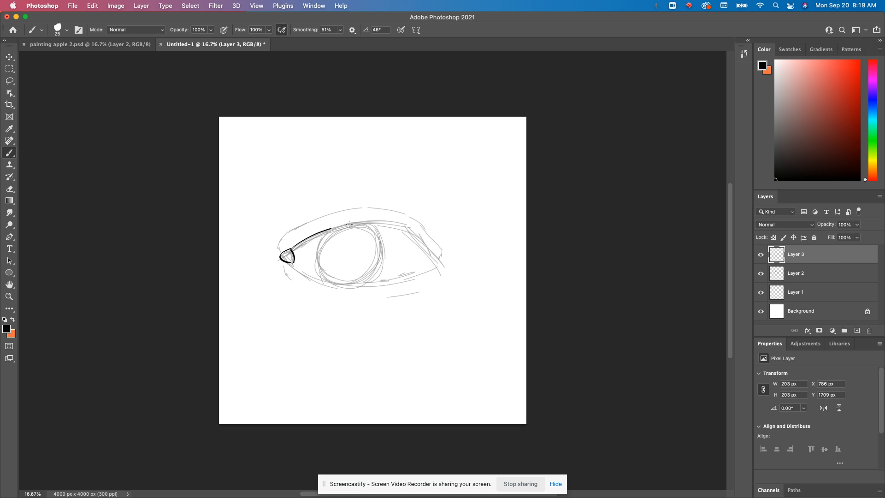
left_click_drag(332, 224, 446, 250)
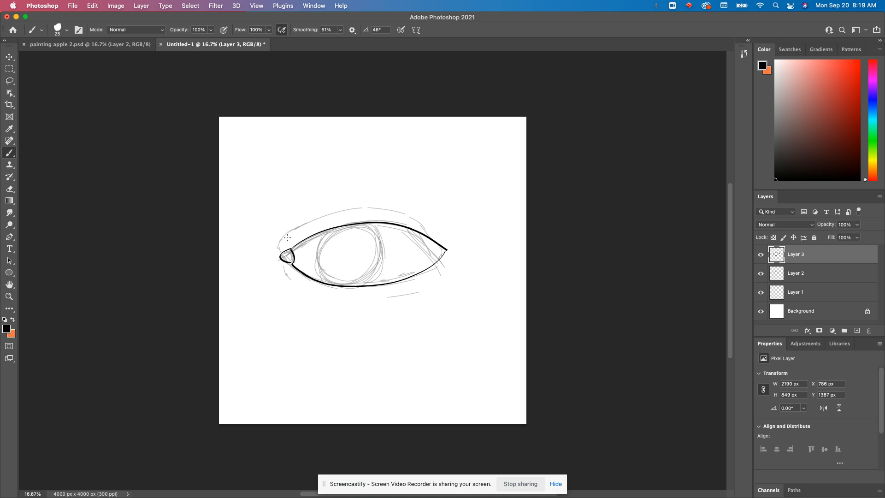
left_click_drag(284, 239, 437, 234)
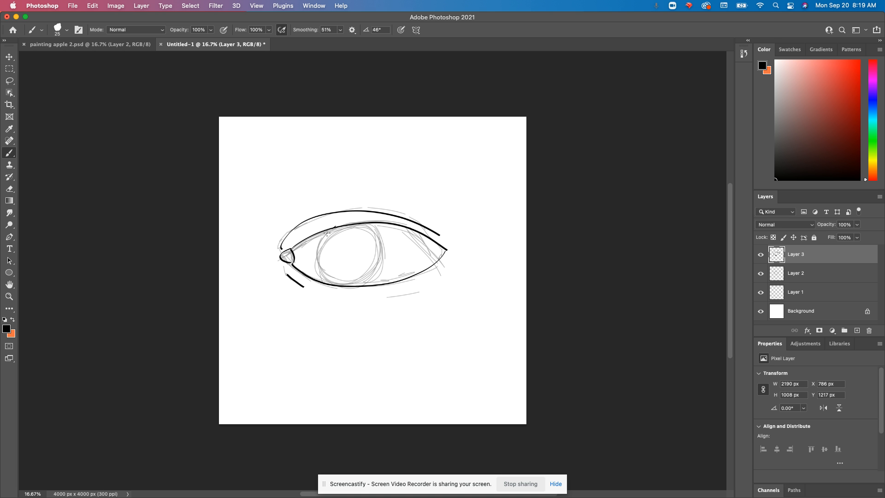
left_click_drag(327, 232, 336, 282)
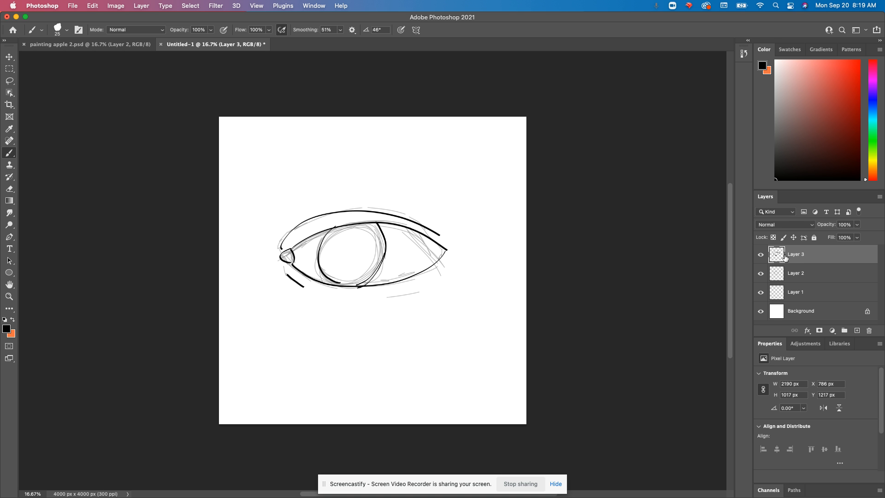
Step: Fill Layer 1 with purple-blue #565ca1 via Edit > Fill with Color contents
left_click(795, 293)
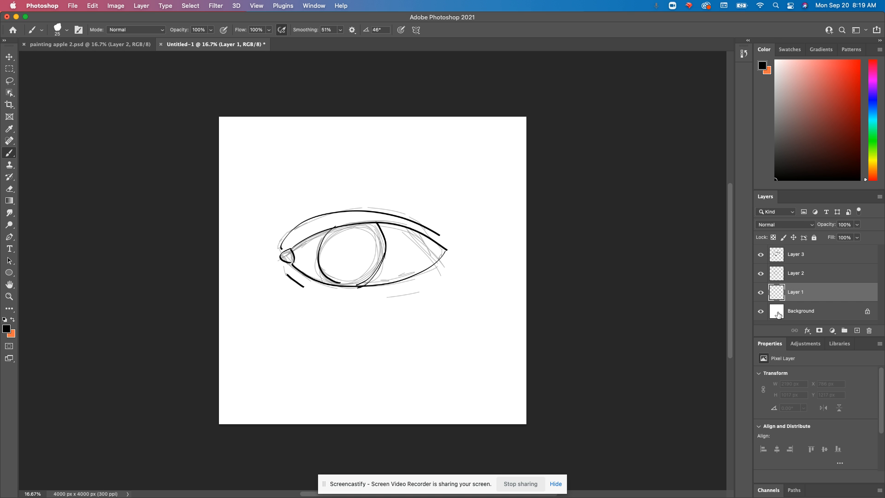
mouse_move(777, 314)
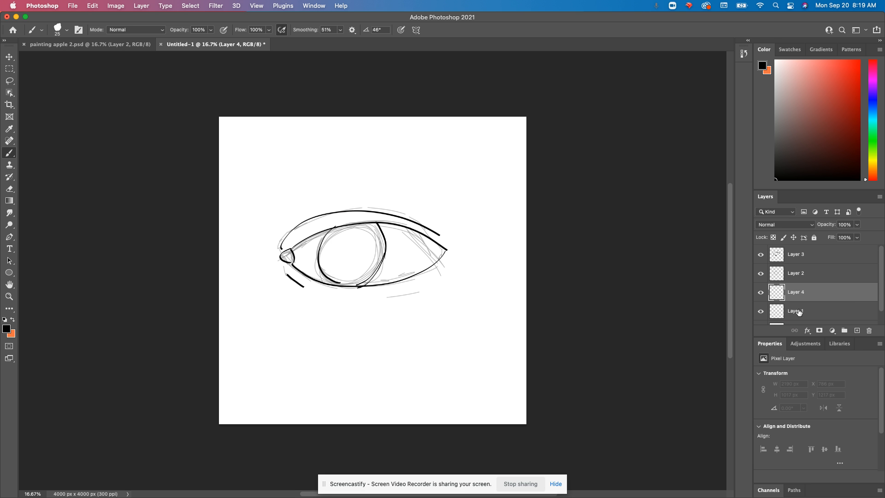
left_click(795, 310)
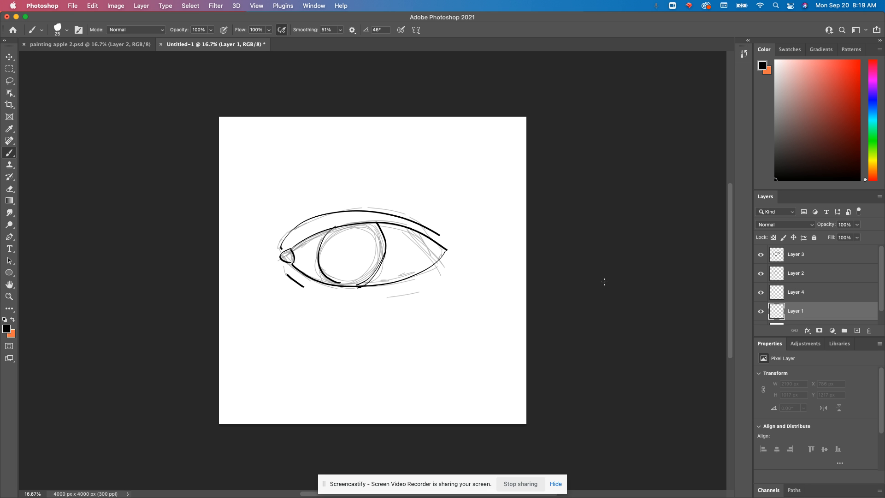
left_click(72, 6)
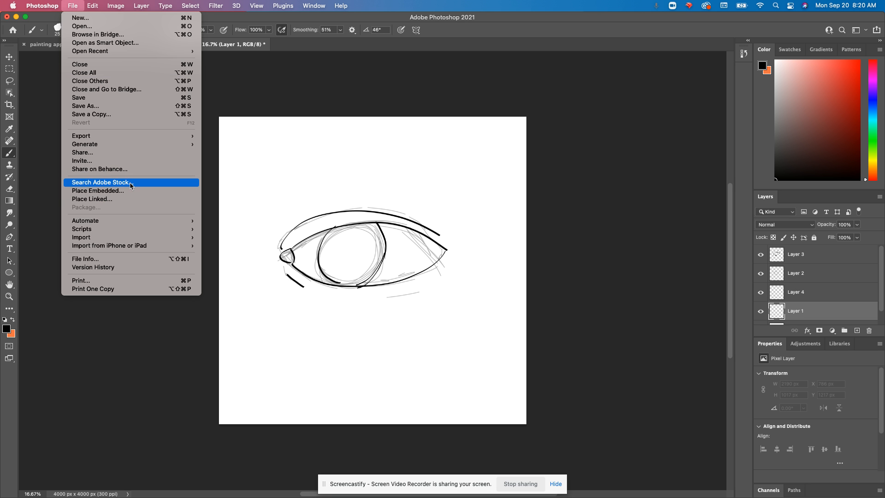
left_click(92, 6)
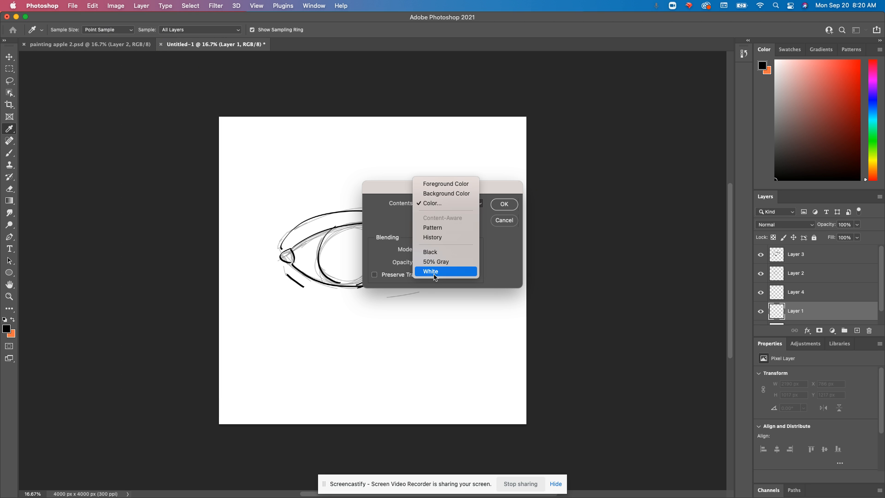
left_click(432, 203)
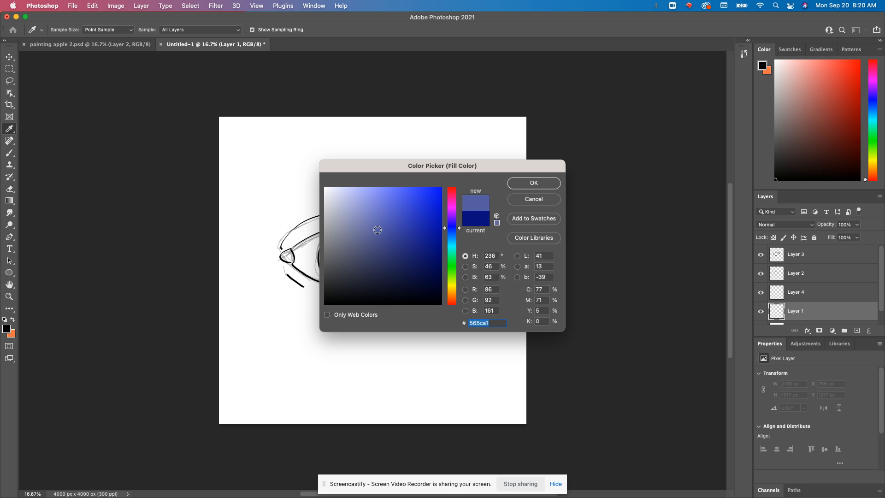
left_click(532, 182)
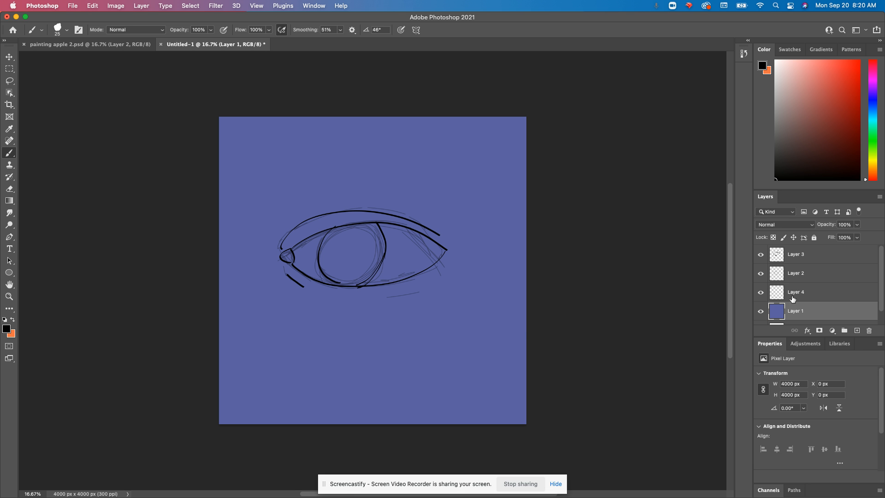
Step: On Layer 4, paint warm white into the inner corner and left of the iris with a larger Soft Round brush
left_click(7, 329)
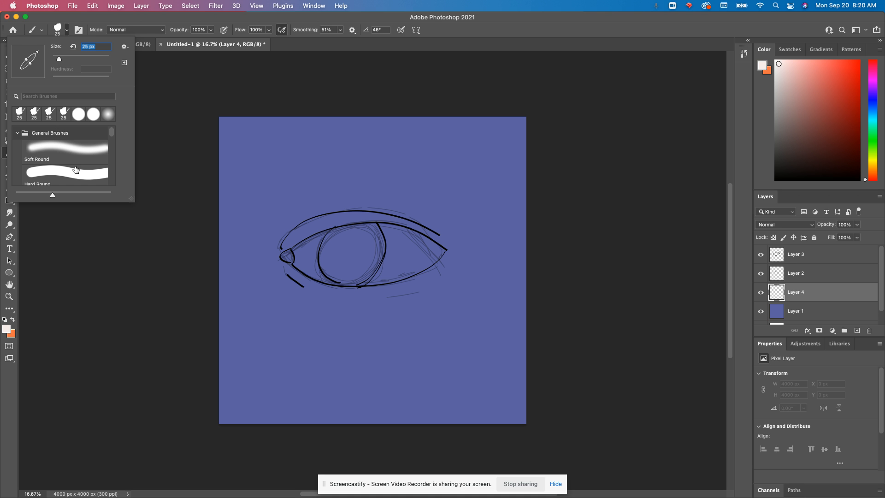
left_click(64, 149)
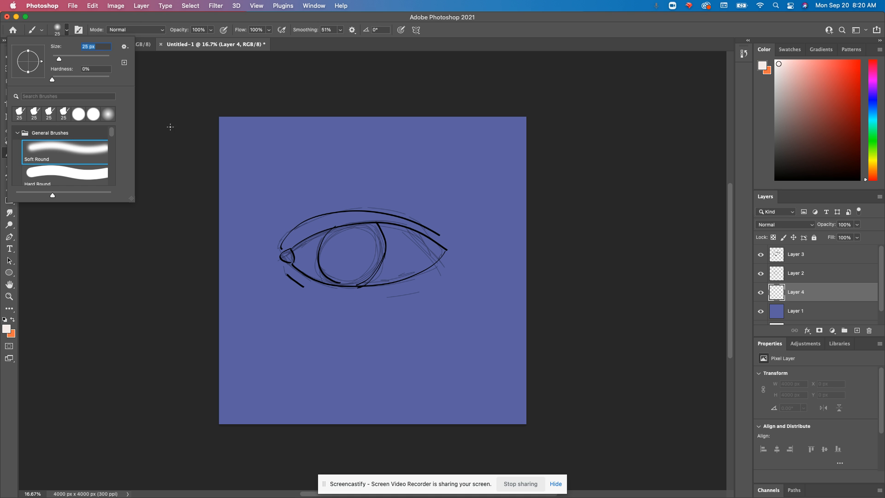
left_click_drag(59, 59, 67, 59)
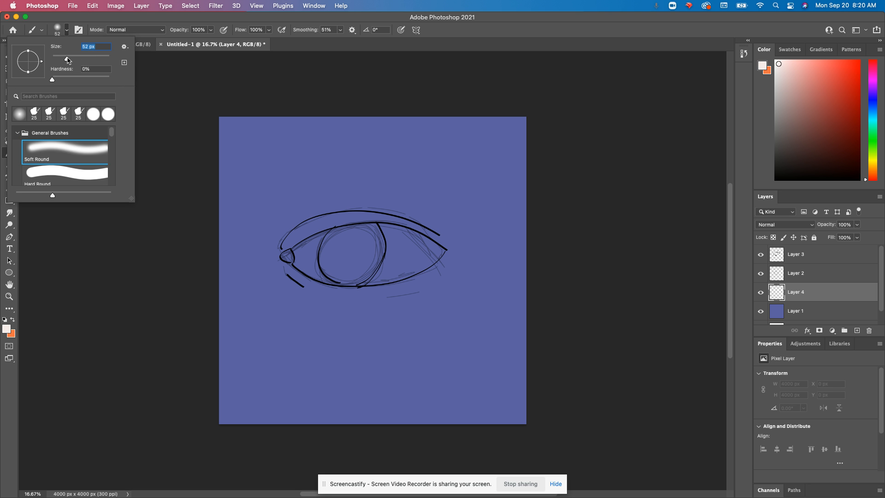
left_click_drag(316, 242, 314, 263)
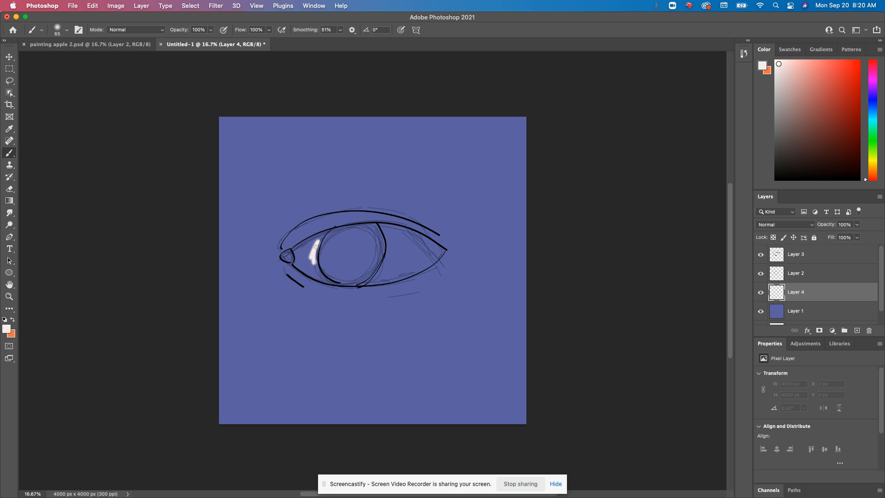
left_click_drag(312, 237, 300, 266)
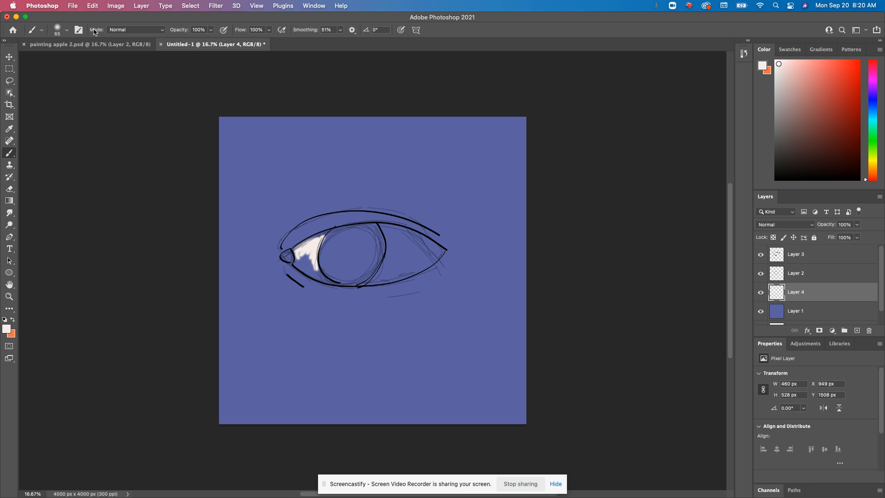
left_click(67, 30)
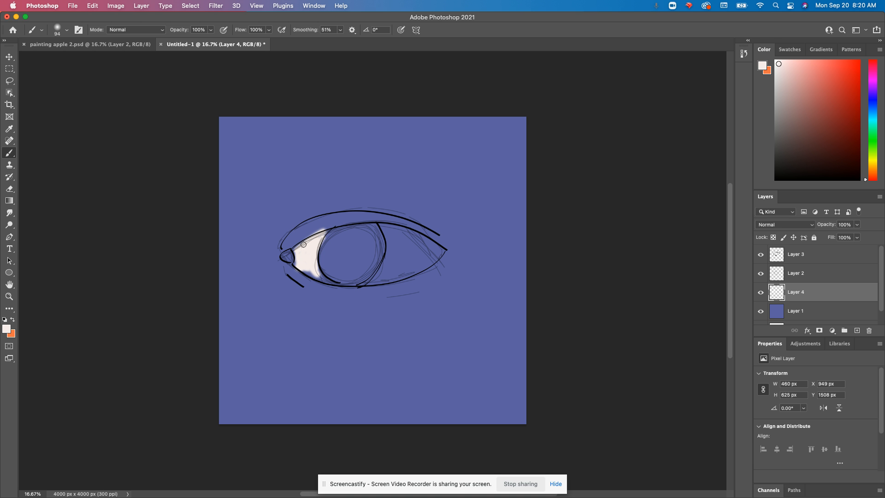
left_click_drag(302, 244, 327, 282)
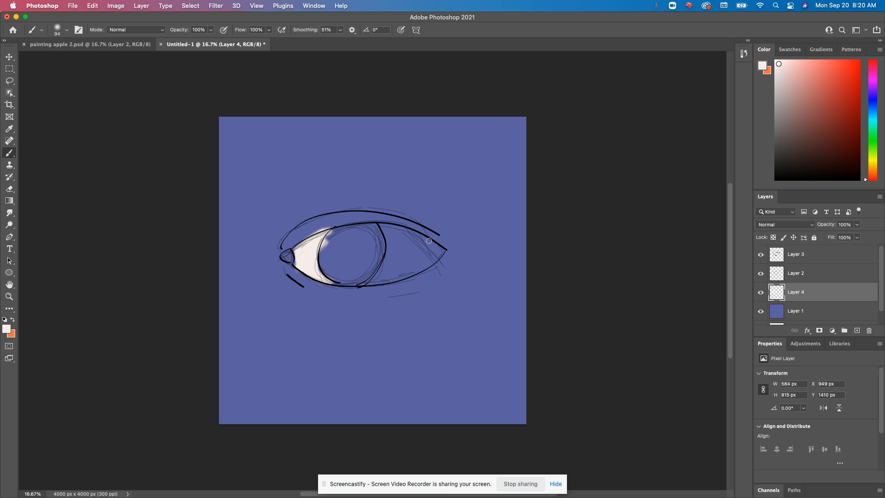
Step: Hide the sketch layer, fill the eye white right of the iris and turn Smoothing to 0%
left_click(760, 276)
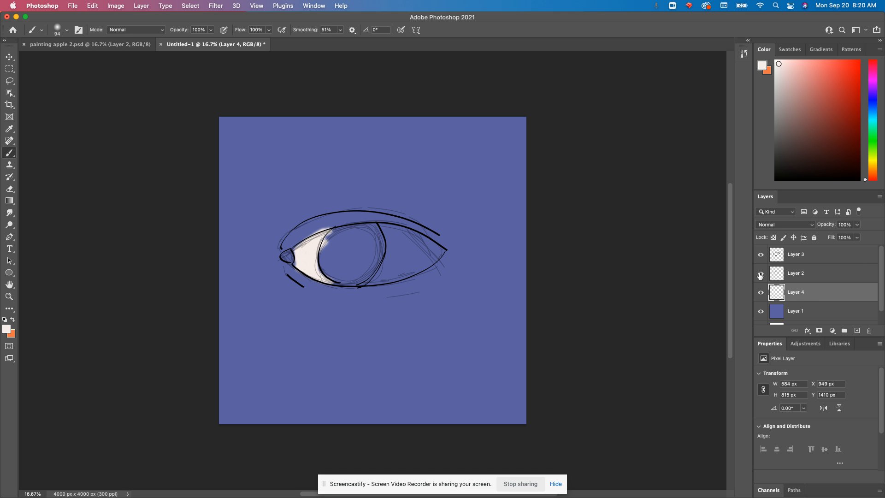
left_click(760, 275)
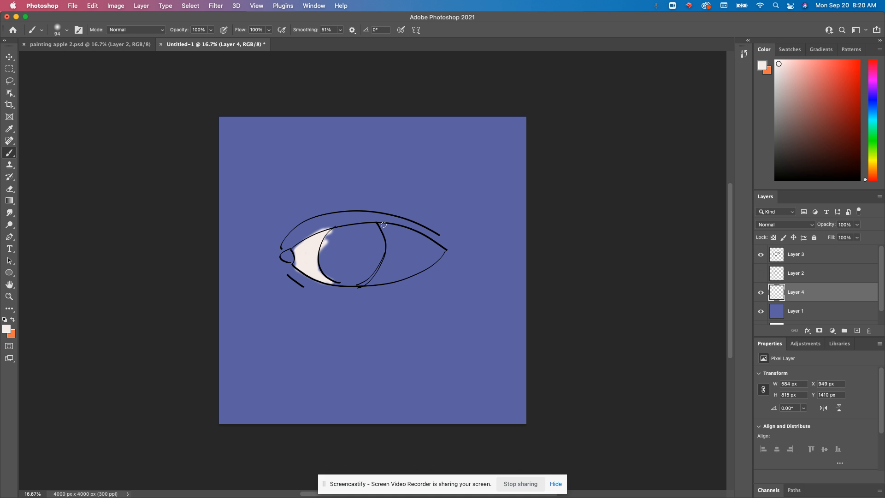
left_click_drag(382, 224, 373, 285)
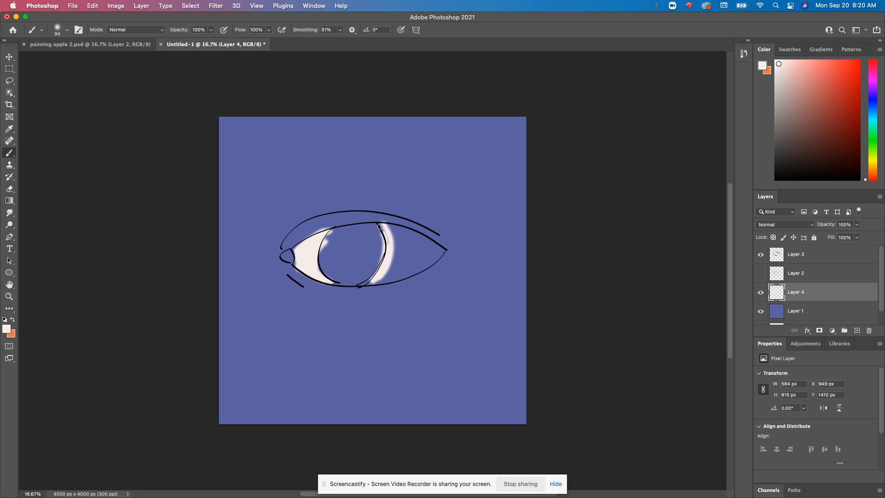
left_click_drag(378, 225, 398, 231)
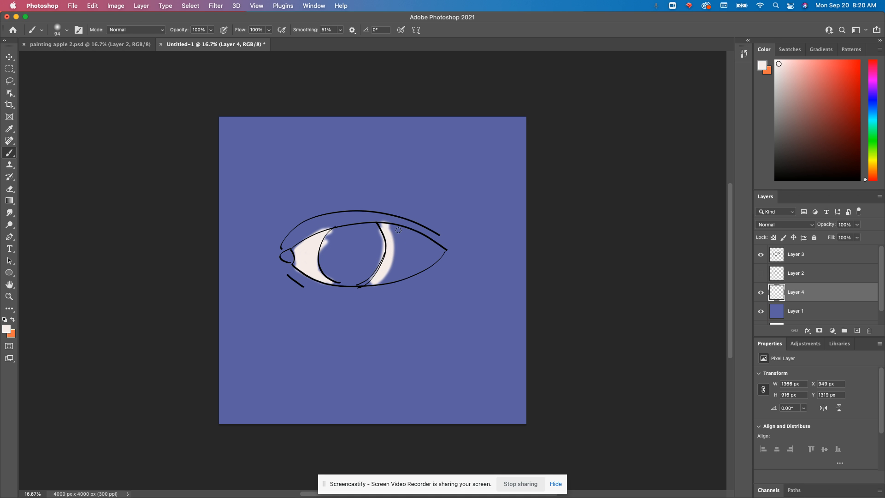
left_click_drag(395, 229, 434, 246)
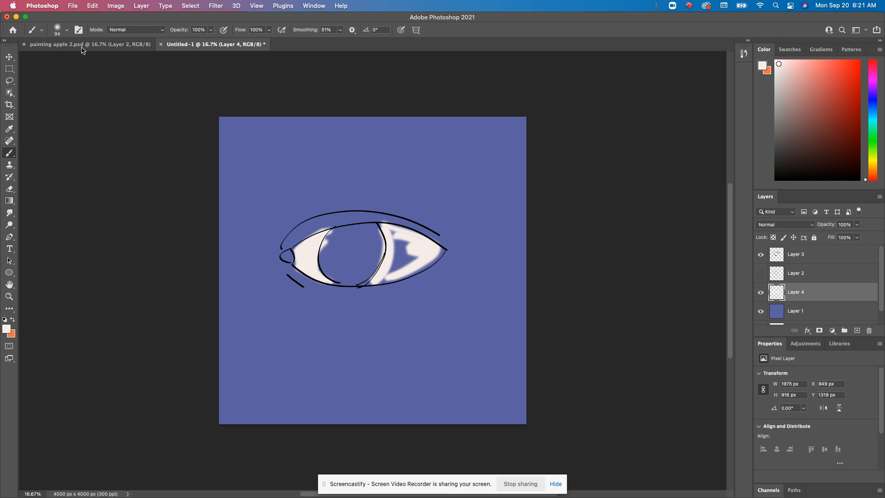
left_click(66, 29)
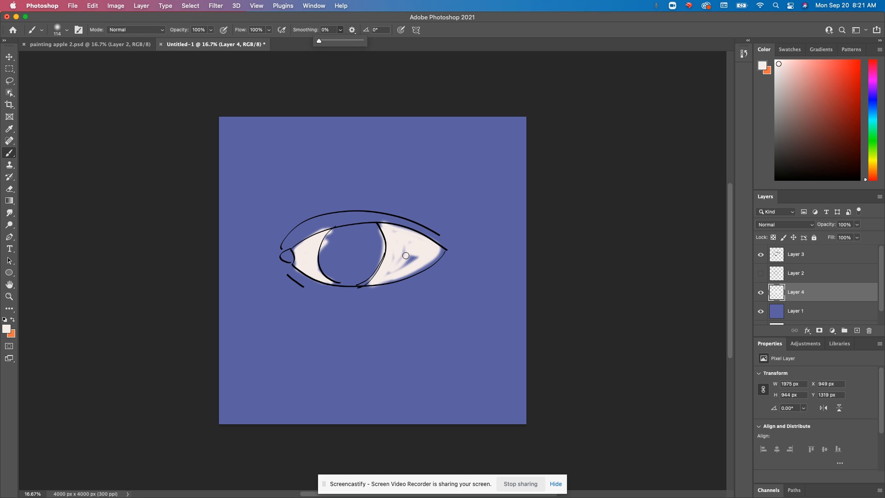
left_click_drag(405, 255, 380, 224)
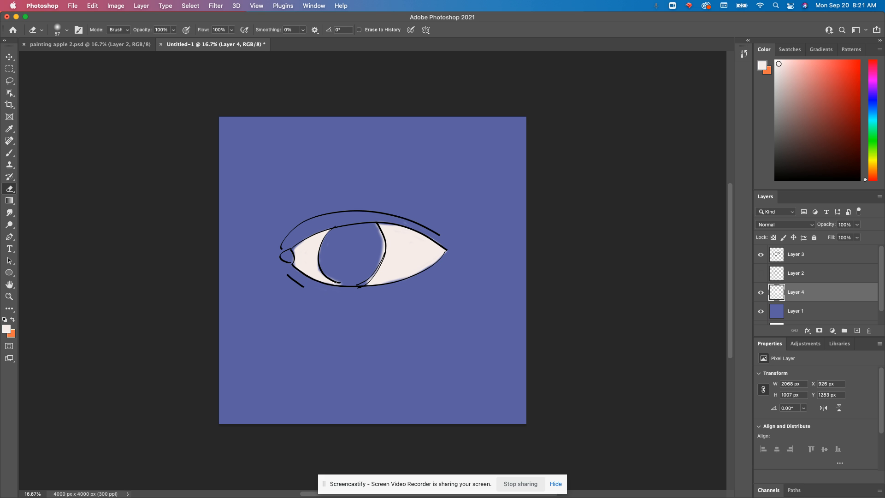
mouse_move(403, 300)
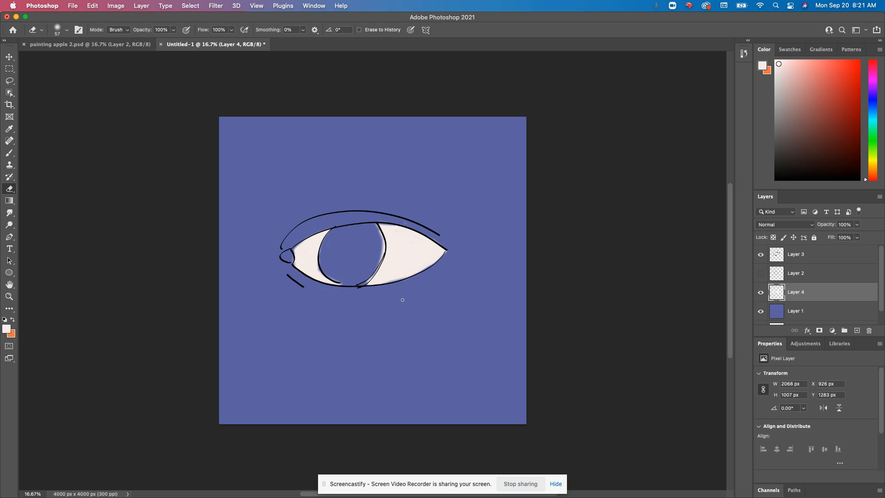
mouse_move(750, 239)
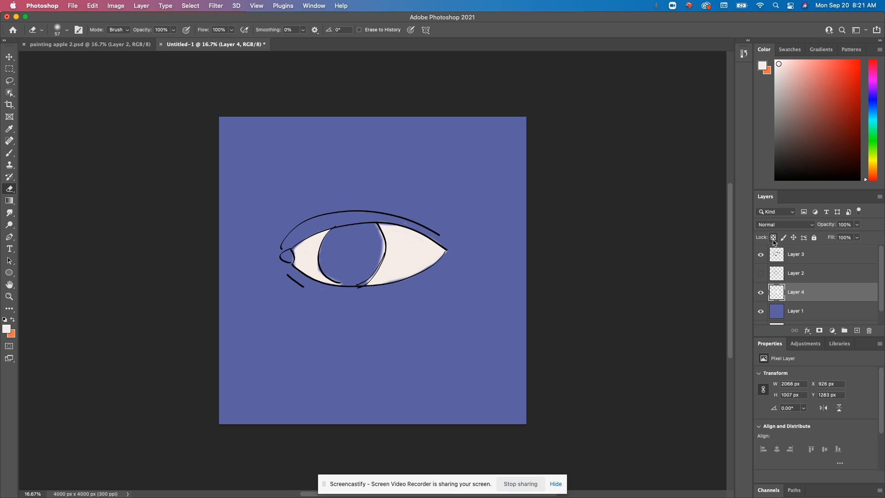
mouse_move(773, 237)
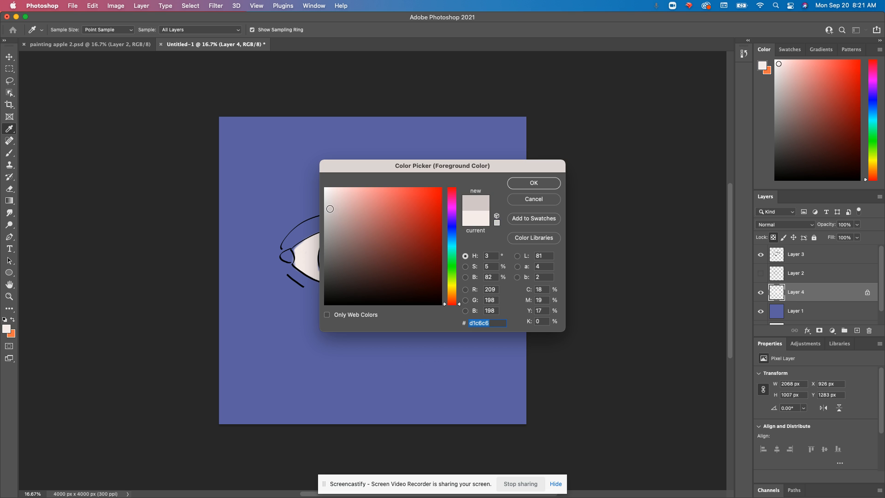
Step: Shade the right corner of the eye white with warm grey at lowered brush opacity
left_click(532, 183)
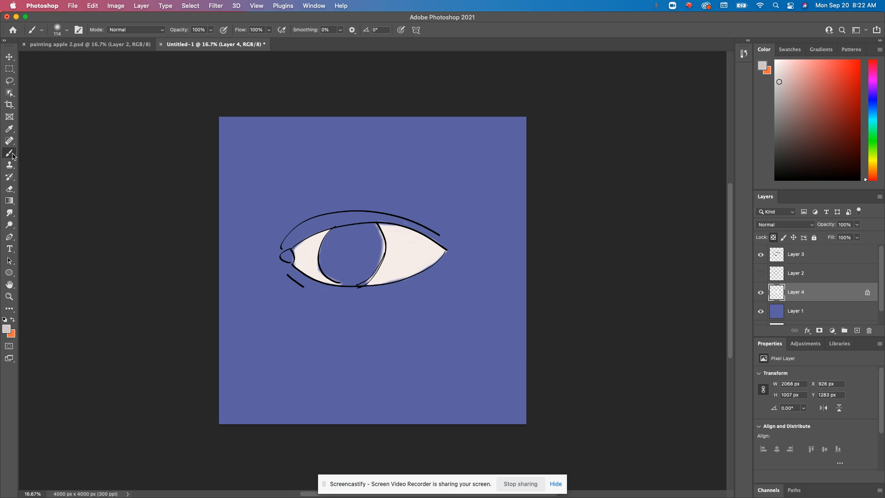
left_click(436, 258)
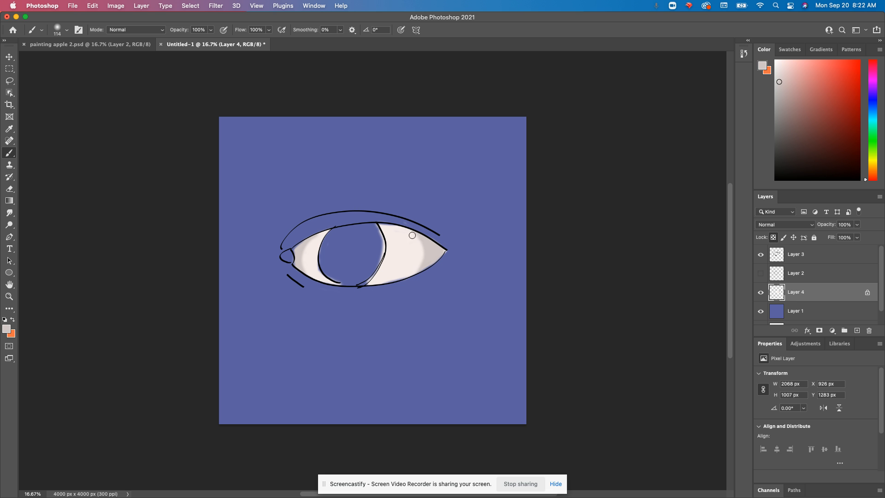
left_click_drag(412, 235, 381, 285)
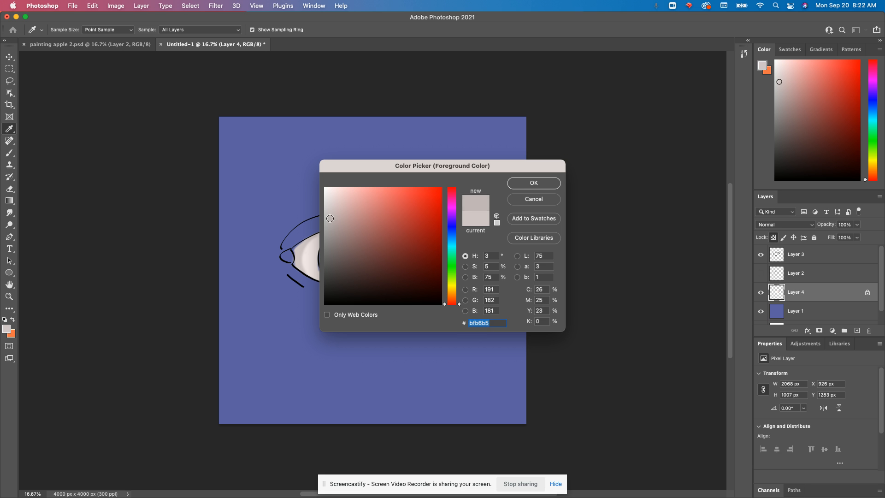
left_click(532, 182)
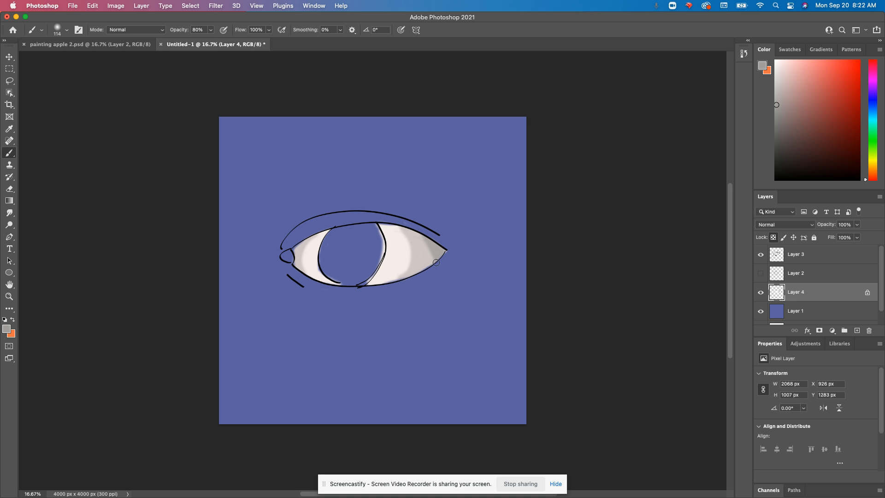
left_click(435, 260)
type("38")
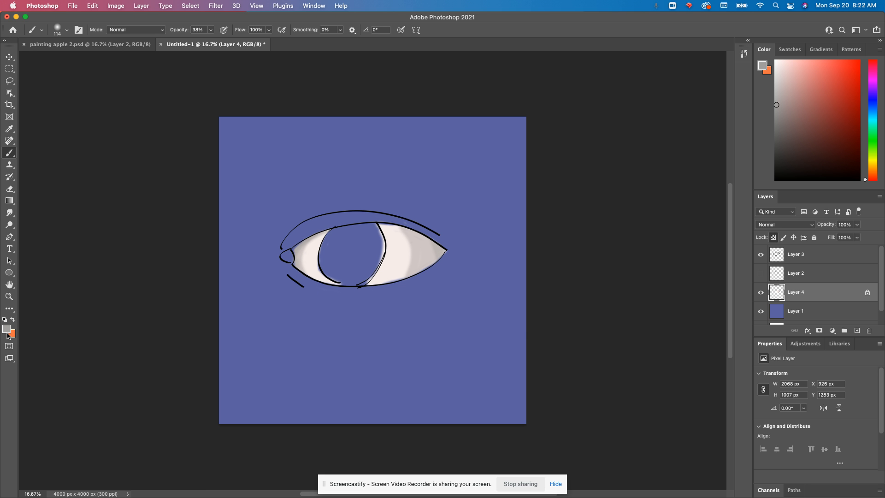
Step: Add soft pure-white highlights on the eye white beside the iris
left_click(7, 329)
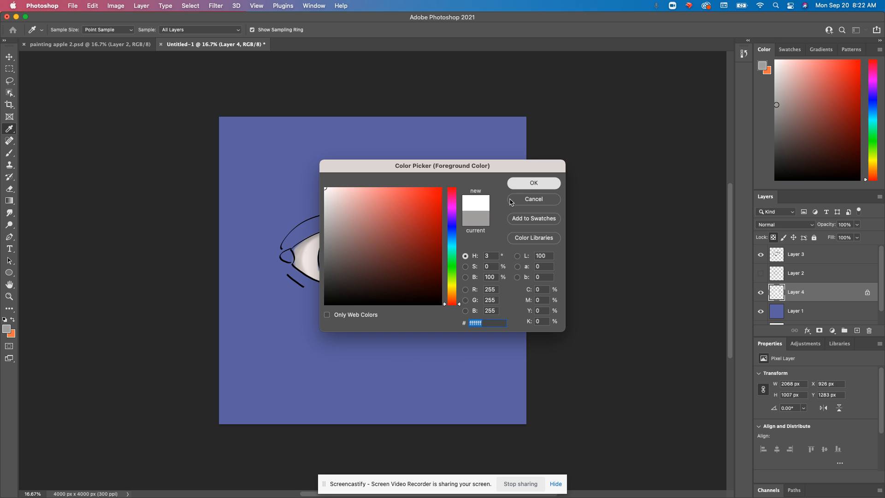
left_click(532, 182)
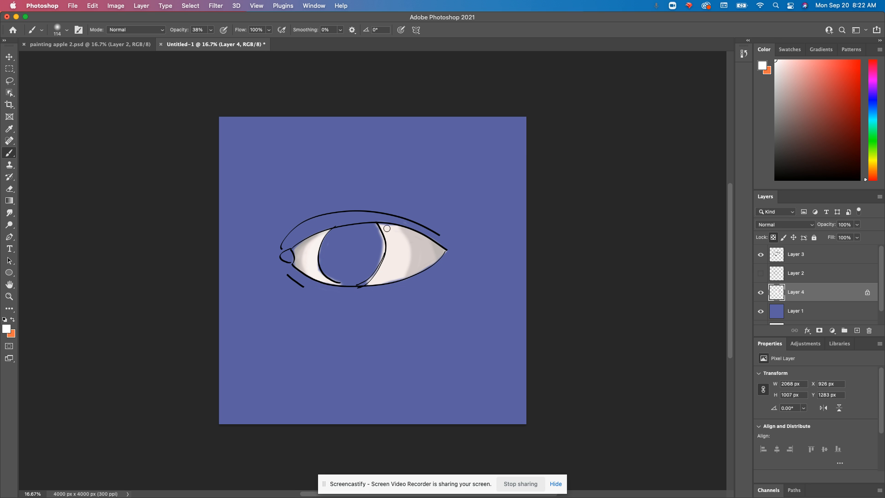
left_click_drag(387, 228, 413, 258)
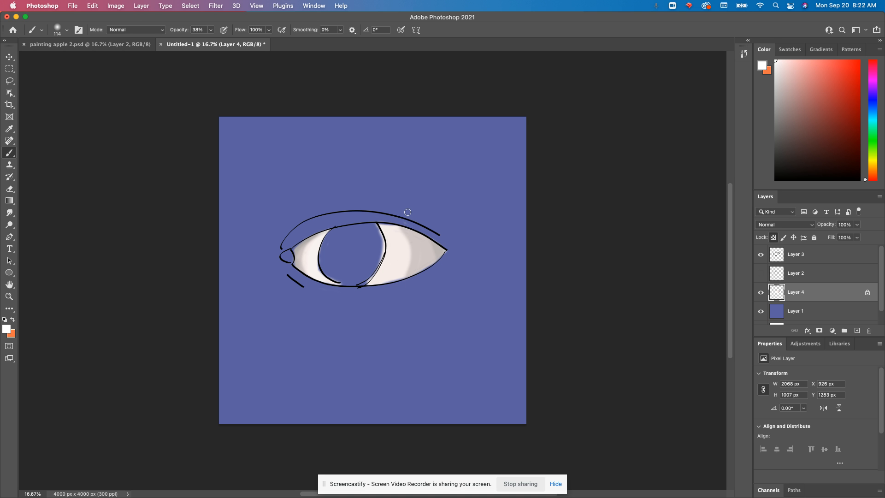
left_click_drag(407, 212, 378, 220)
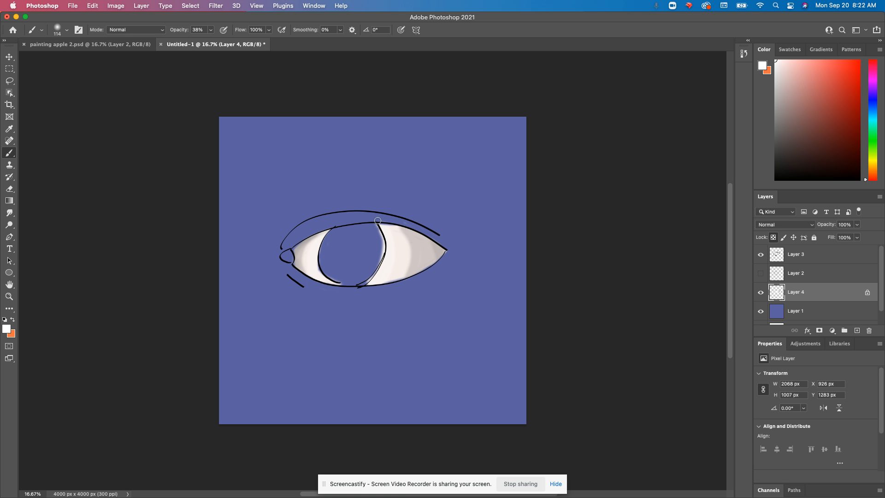
mouse_move(376, 203)
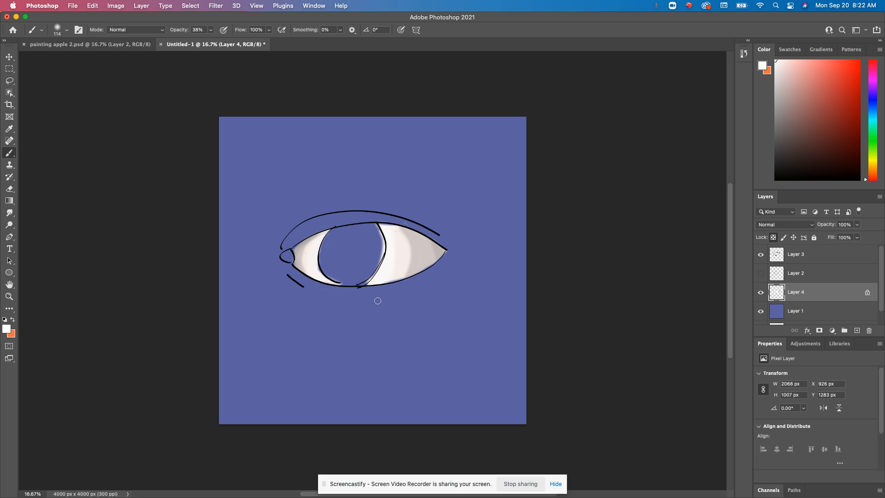
mouse_move(47, 266)
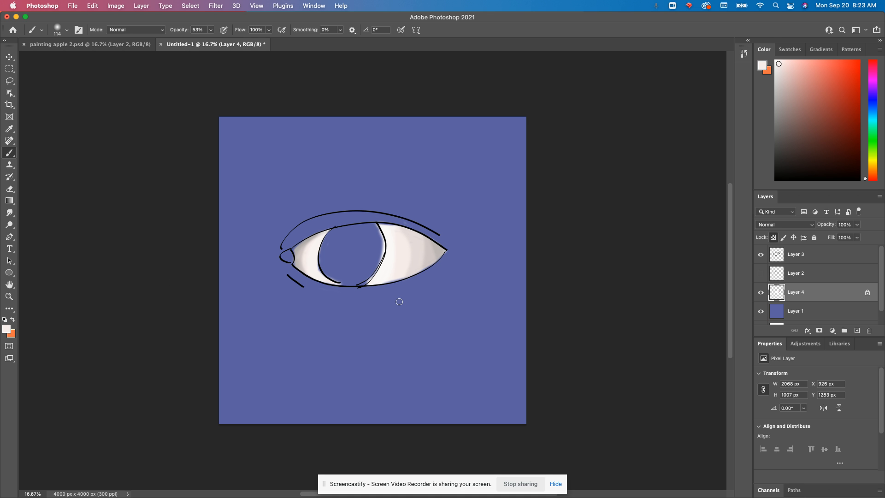
mouse_move(715, 444)
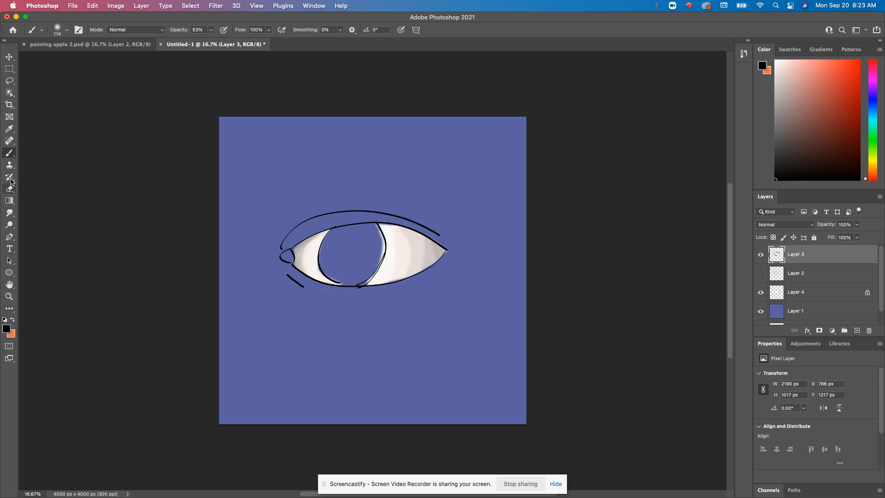
mouse_move(94, 36)
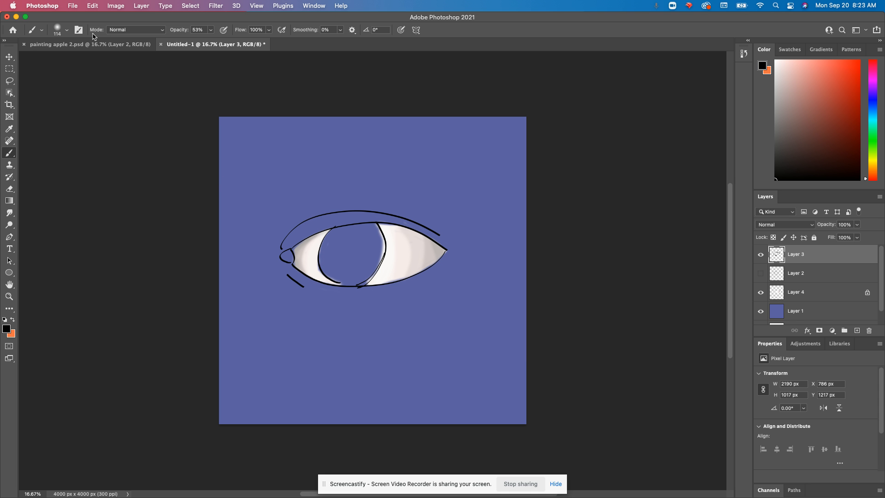
Step: Pick the KYLE inking brush again and start the first upper lash stroke
left_click(66, 29)
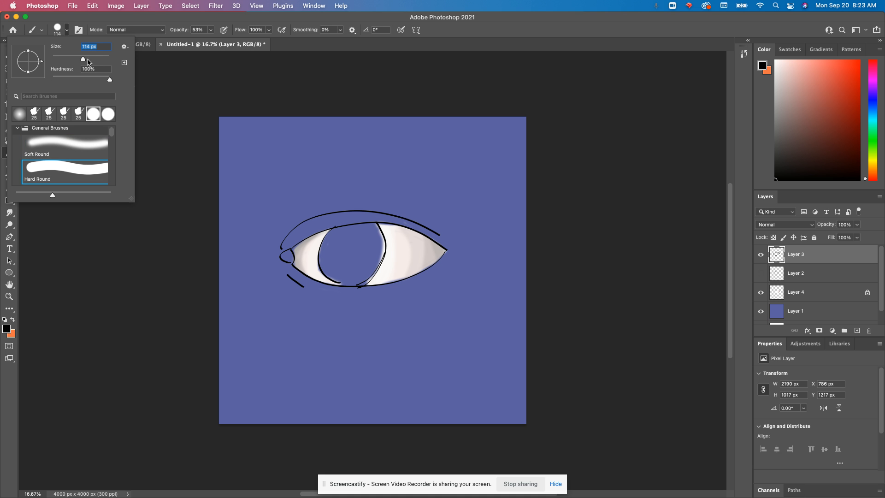
scroll("down", 3)
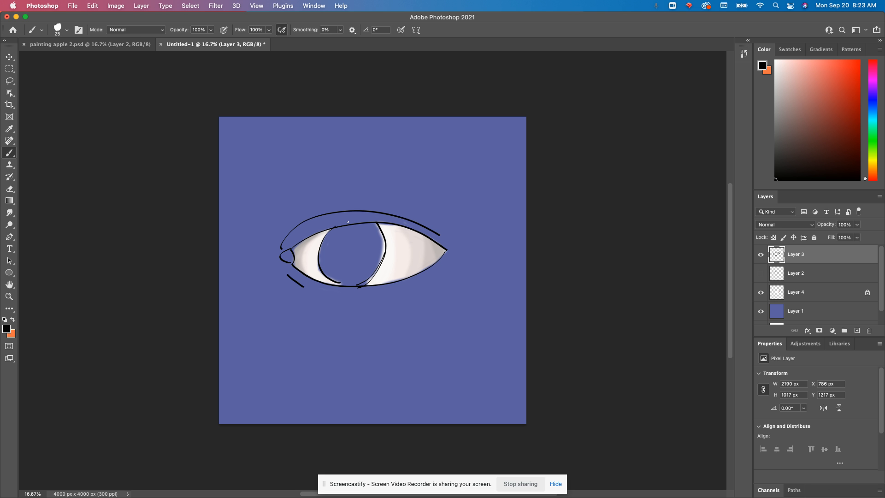
left_click_drag(348, 222, 386, 192)
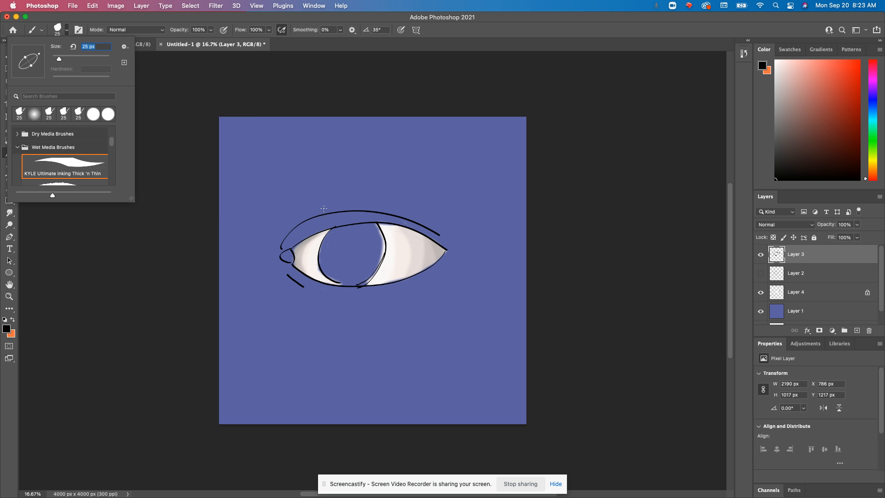
left_click(124, 46)
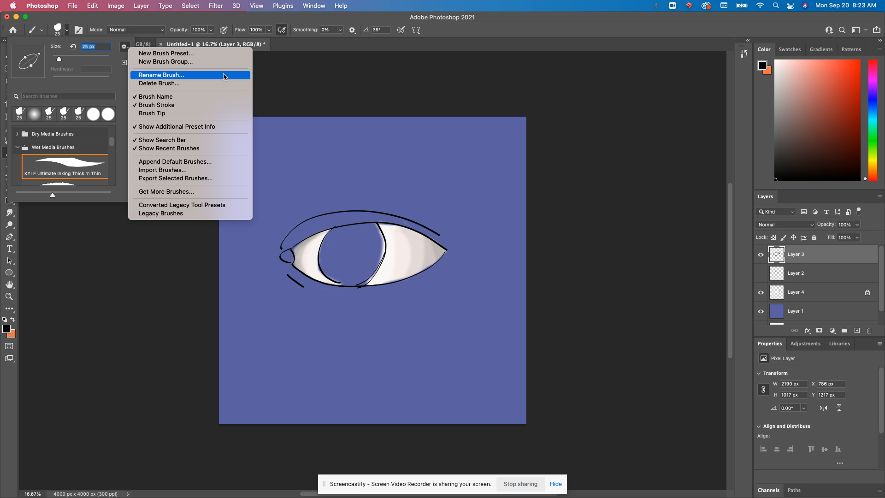
mouse_move(221, 156)
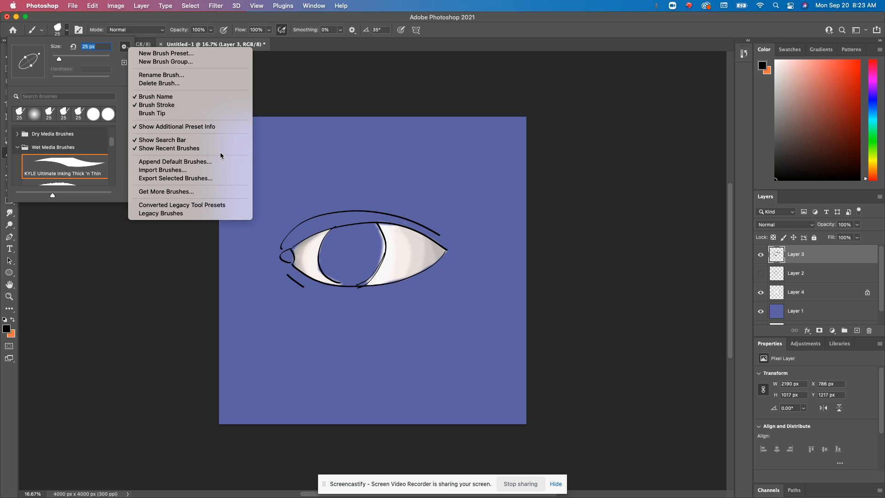
mouse_move(96, 306)
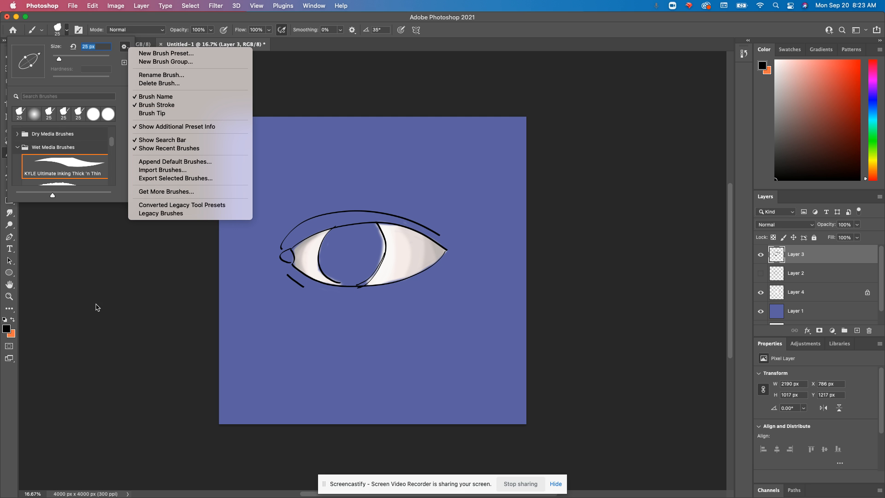
left_click(123, 46)
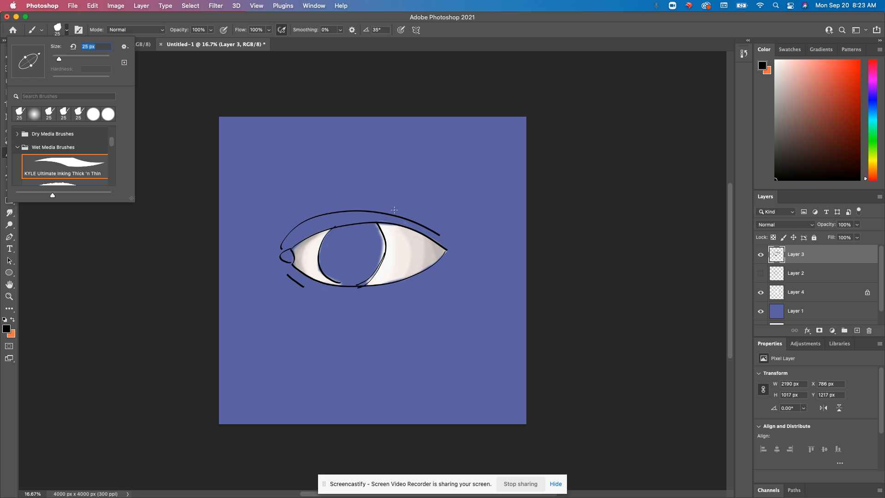
Step: Draw tapered upper lashes into the inner corner and short lashes beneath the lower lid
left_click_drag(373, 218, 407, 194)
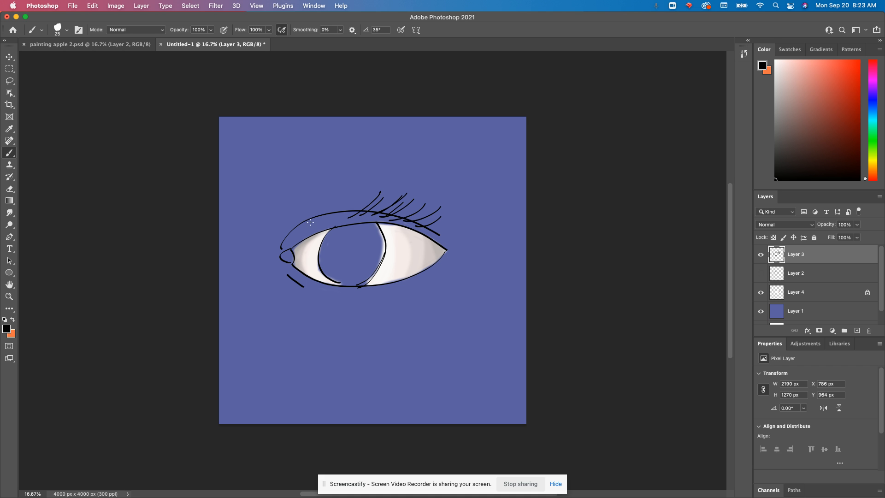
left_click_drag(296, 226, 339, 194)
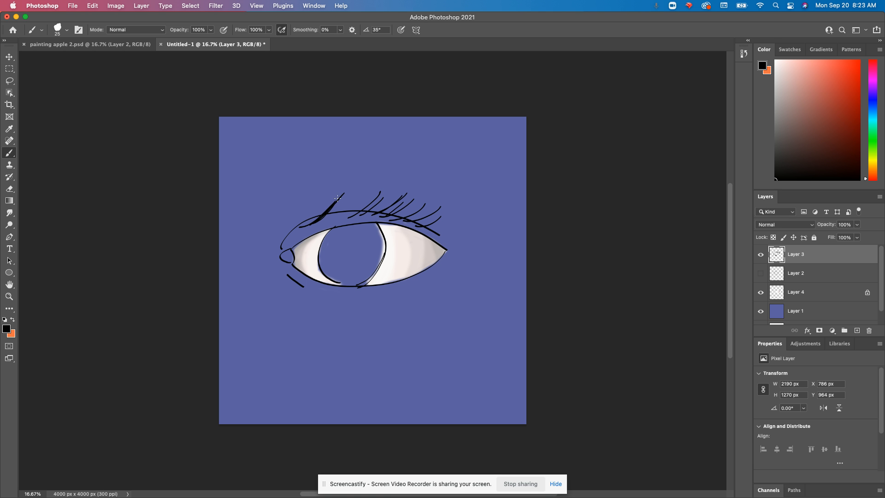
left_click(67, 29)
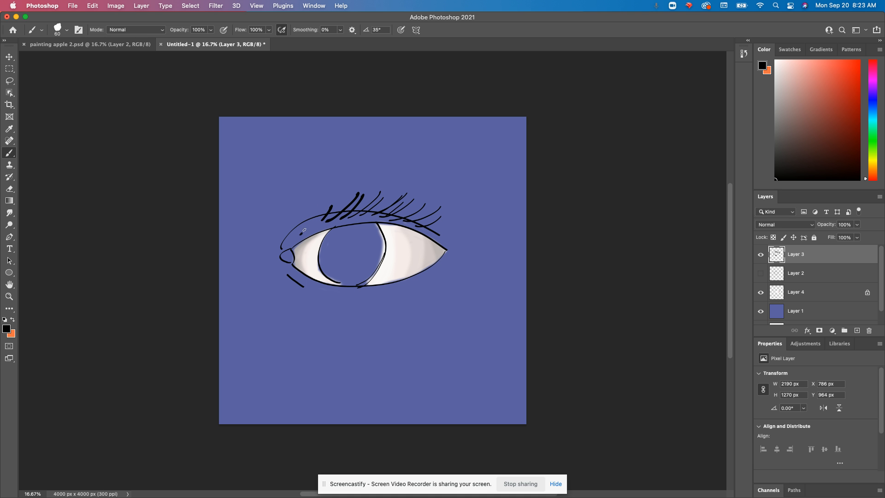
left_click_drag(319, 212, 308, 231)
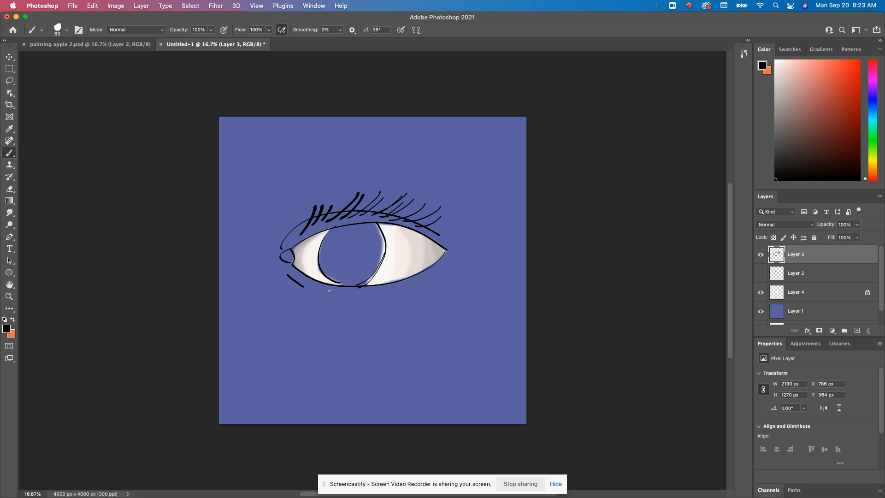
mouse_move(66, 29)
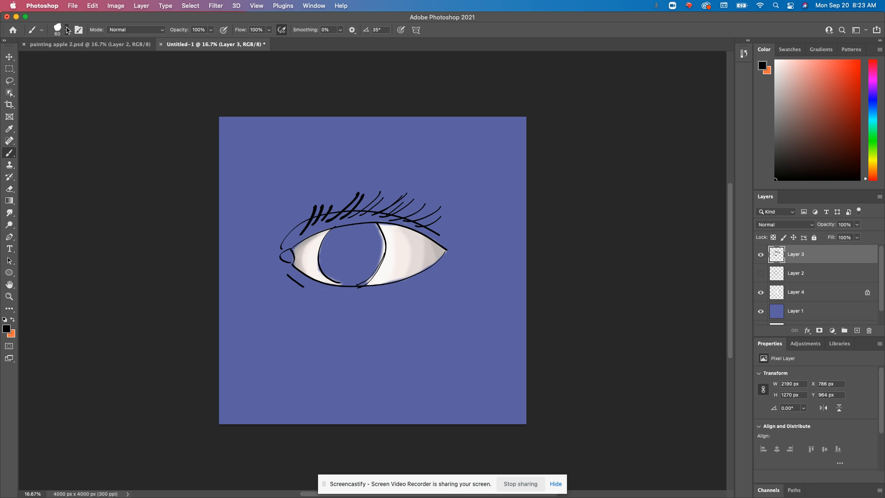
left_click_drag(321, 290, 344, 305)
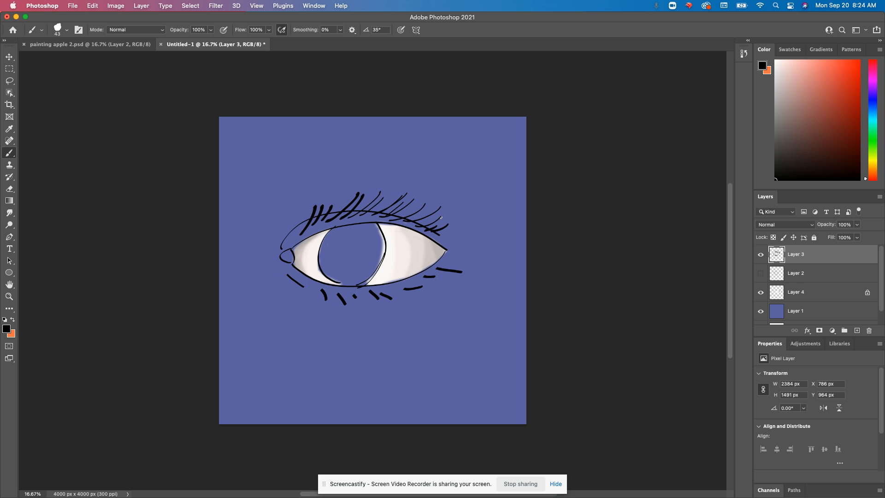
mouse_move(798, 313)
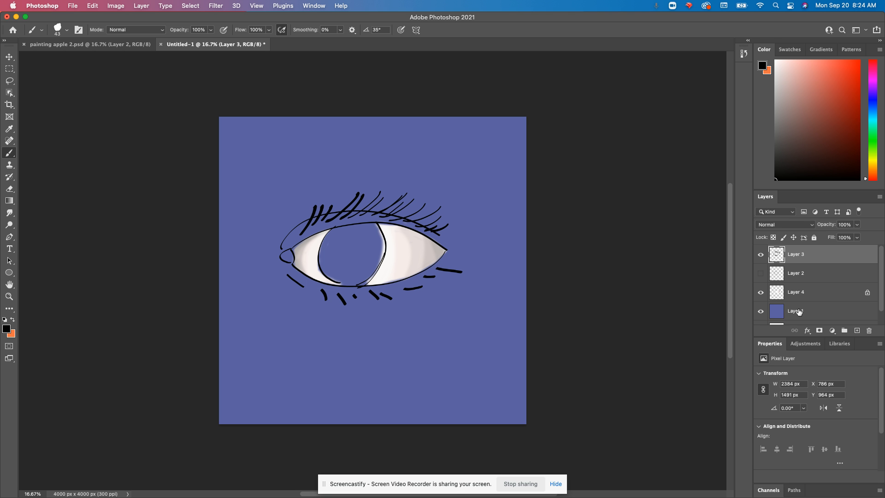
Step: On Layer 4, set the foreground to green #3f8a49 and switch to a Soft Round brush
left_click(795, 293)
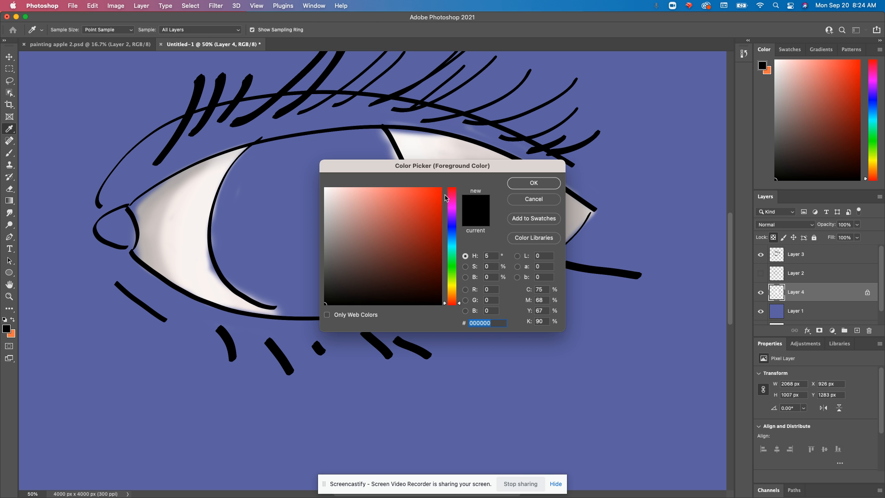
mouse_move(529, 265)
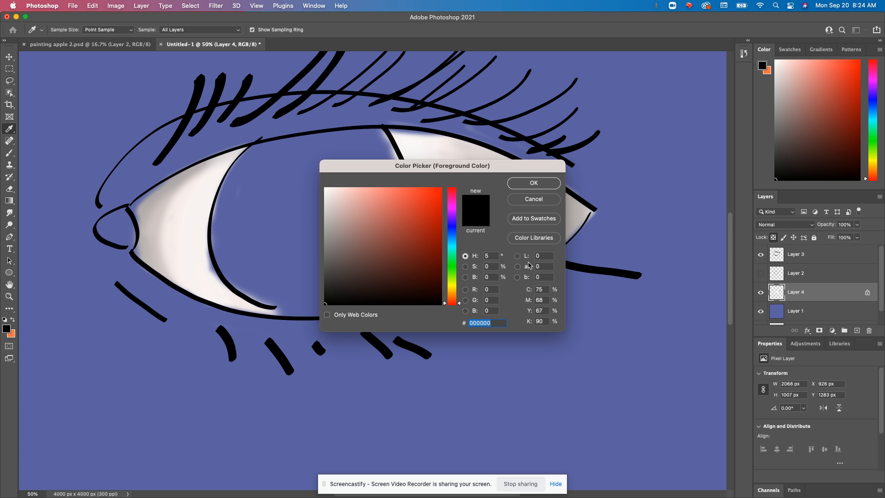
left_click(532, 183)
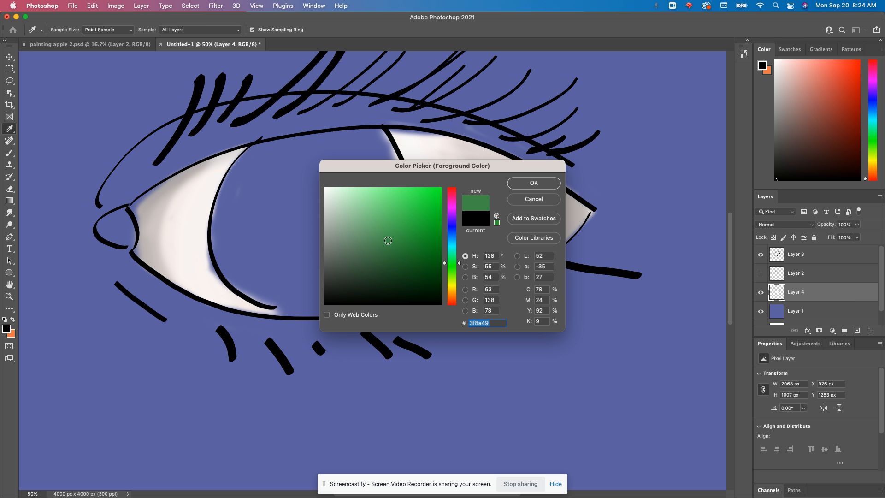
left_click(532, 183)
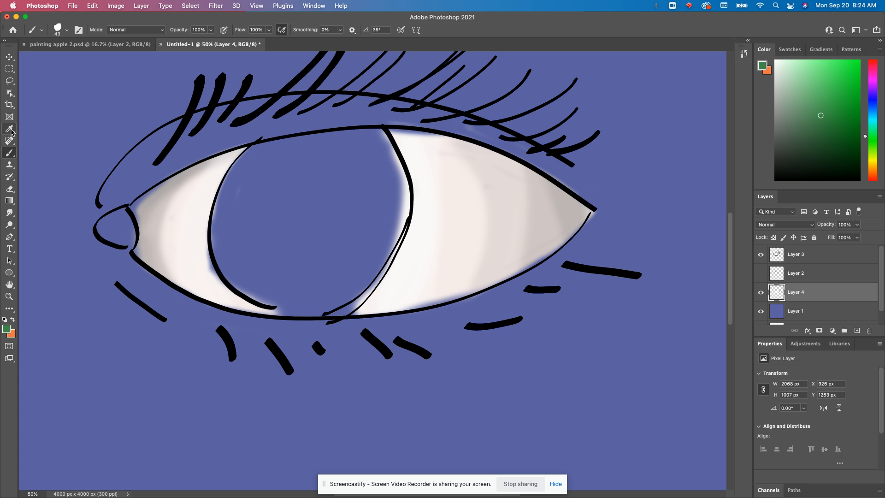
left_click(67, 30)
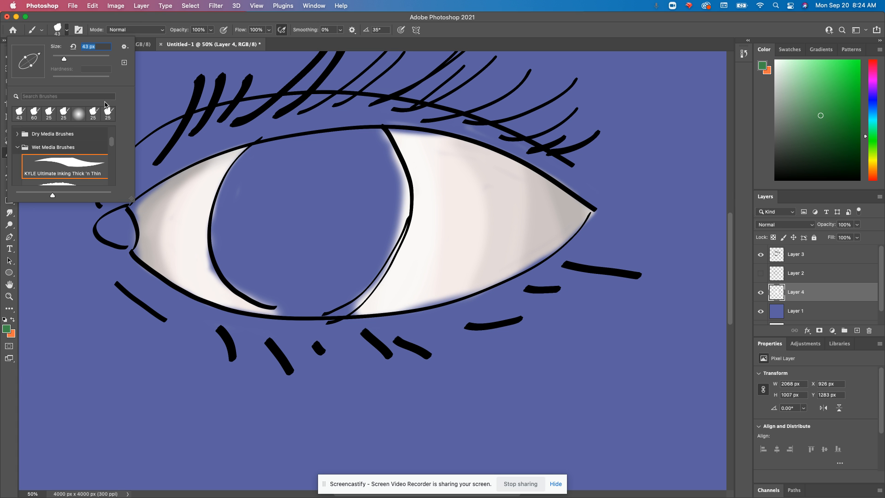
left_click(63, 152)
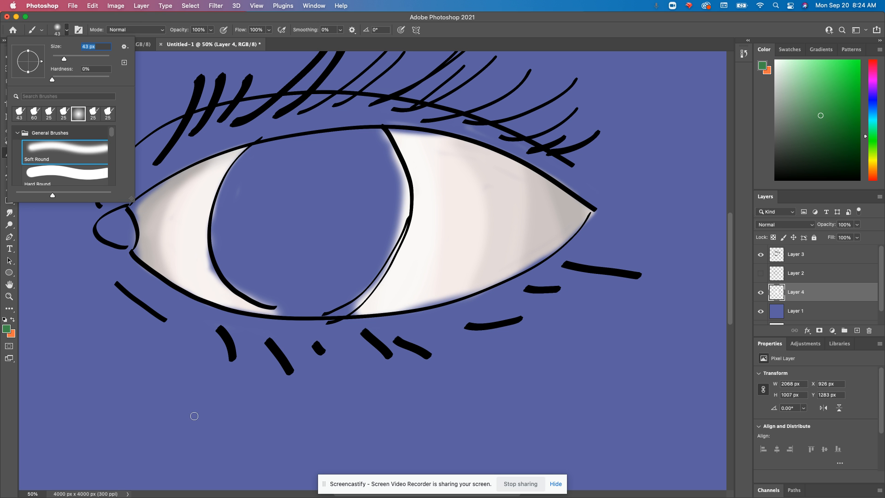
Step: Paint the iris solid green, covering all purple patches inside the inked outline
left_click_drag(64, 59, 72, 59)
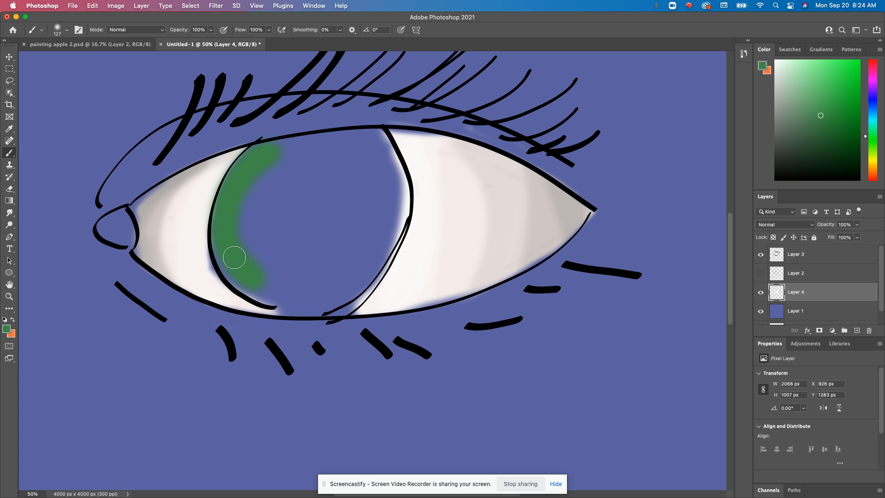
left_click_drag(234, 257, 338, 299)
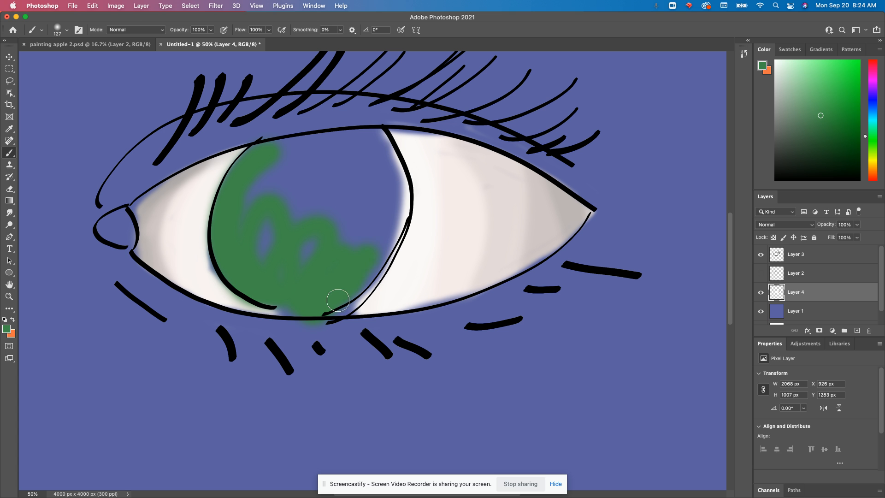
left_click_drag(338, 299, 327, 204)
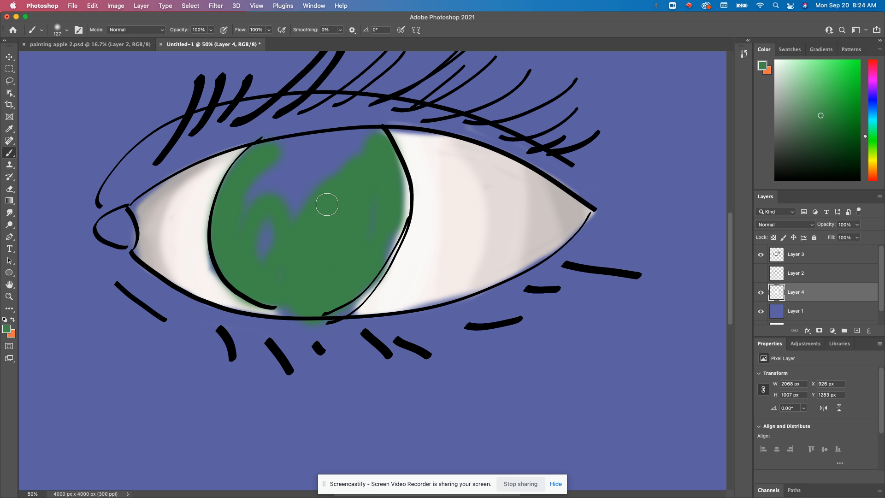
left_click_drag(326, 204, 239, 213)
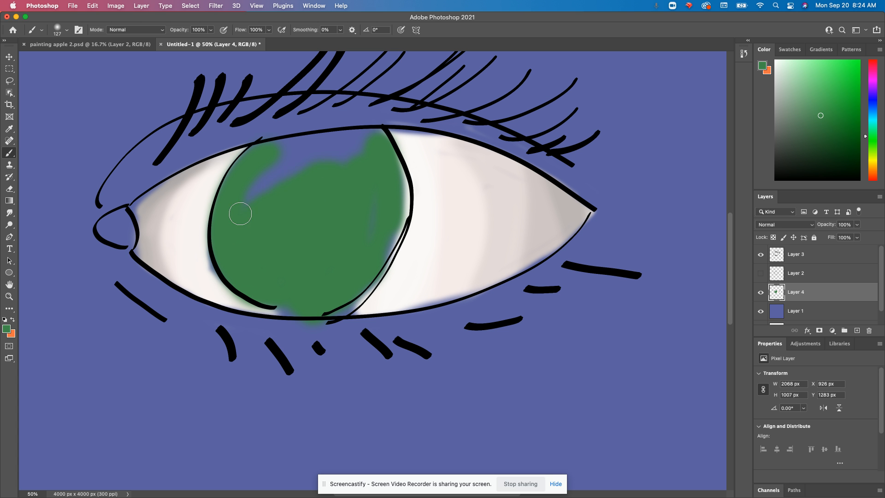
left_click_drag(240, 213, 353, 138)
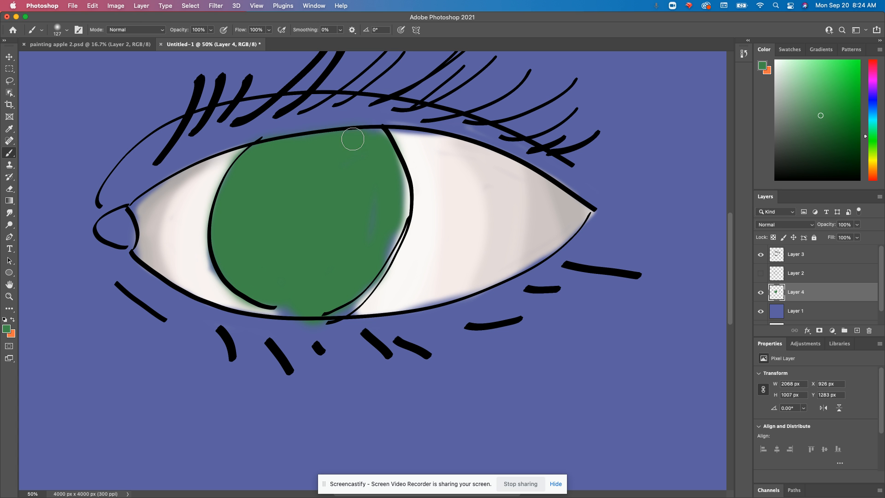